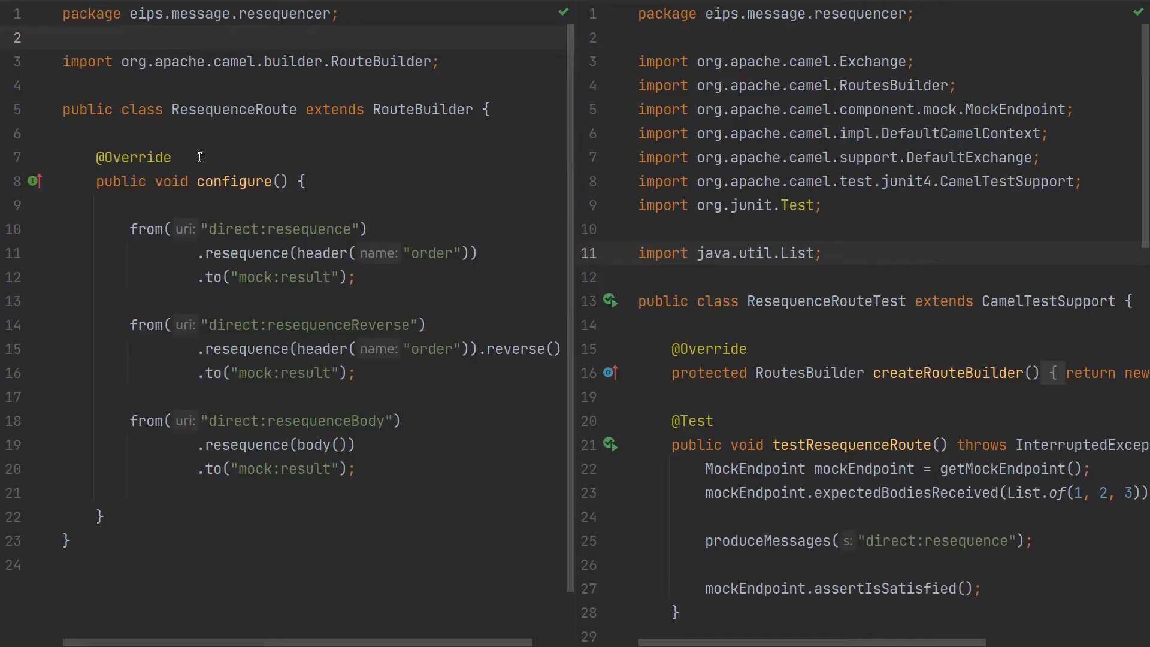
{"action": "mouse_move", "coordinate": [199, 141]}
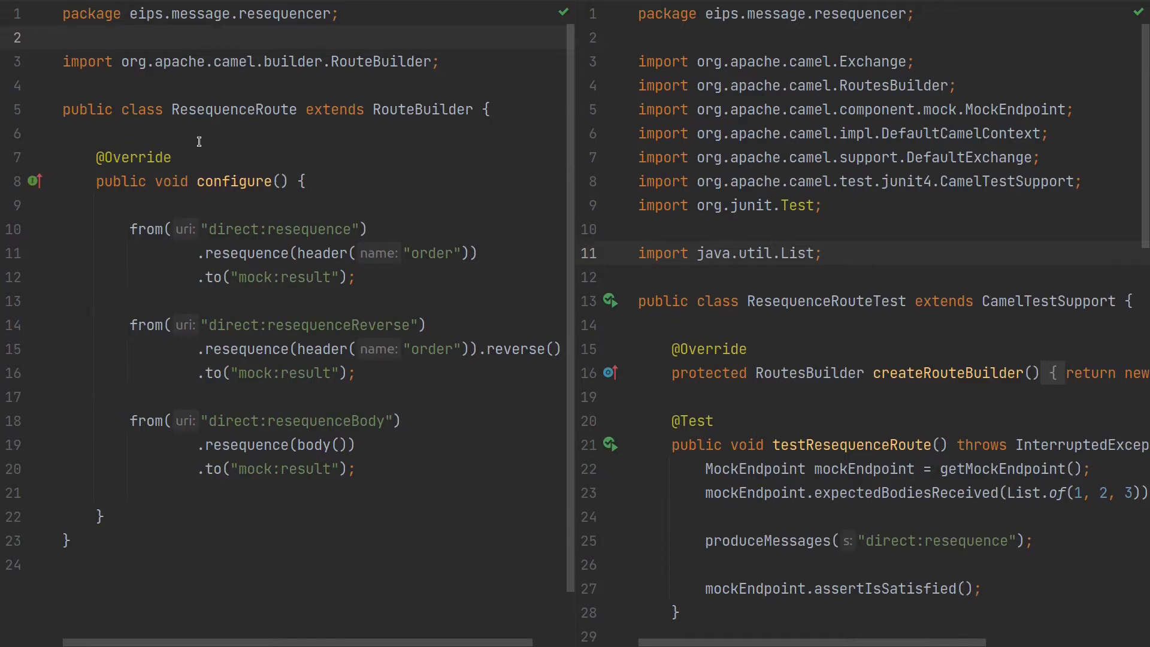
{"action": "mouse_move", "coordinate": [190, 142]}
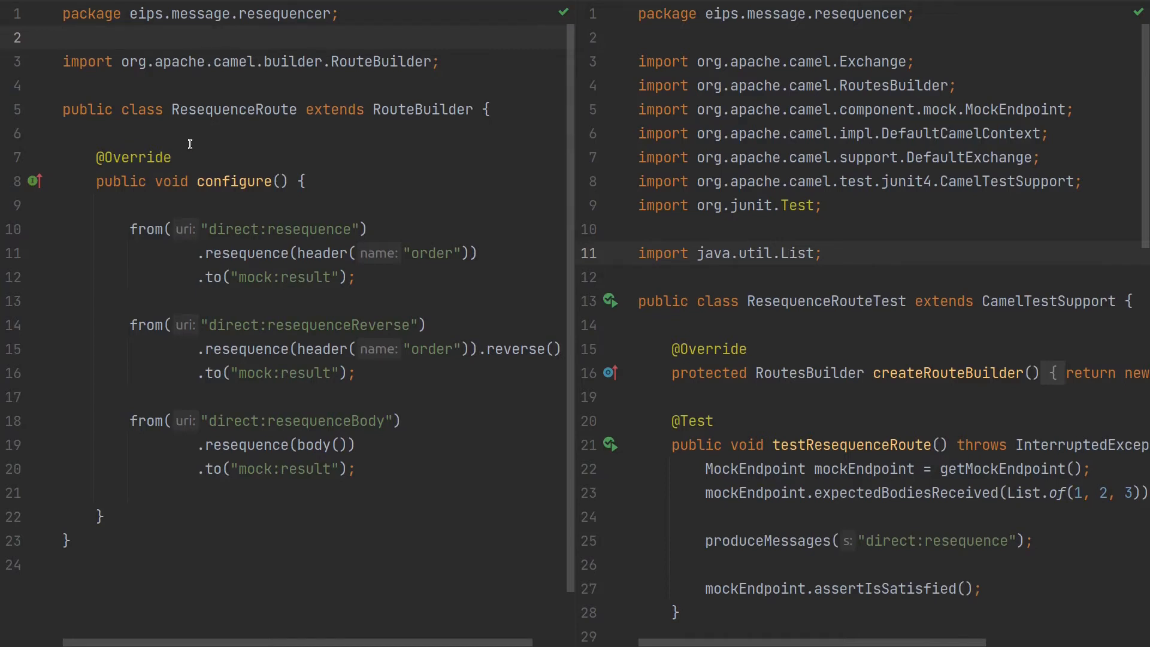
{"action": "mouse_move", "coordinate": [870, 217]}
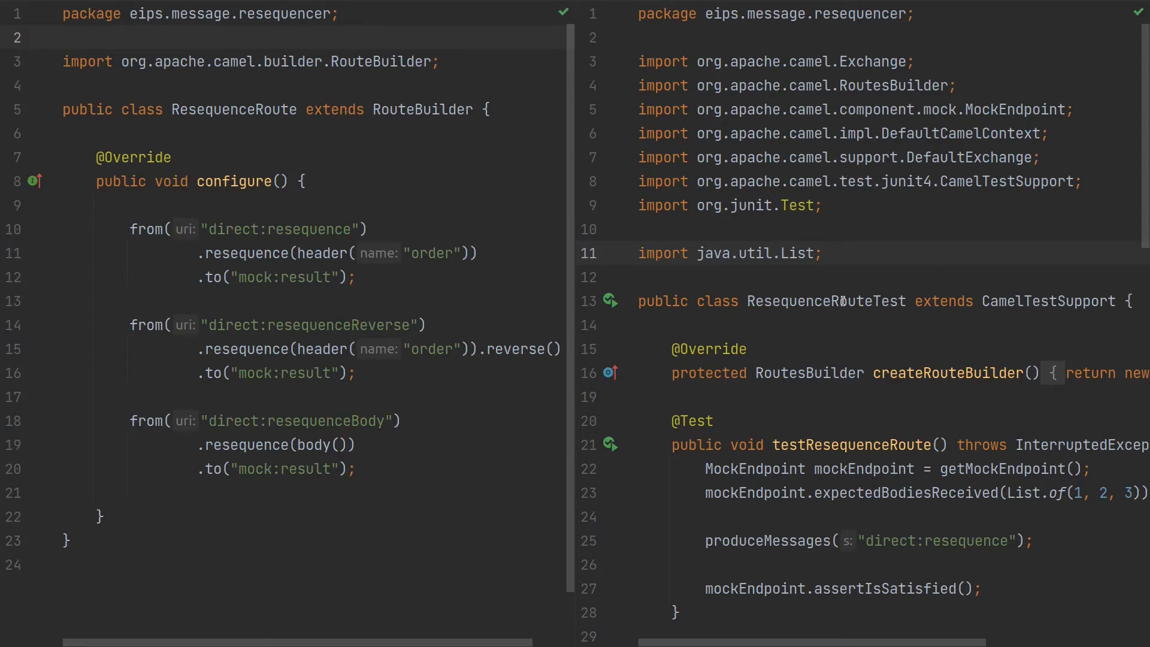
{"action": "mouse_move", "coordinate": [334, 293]}
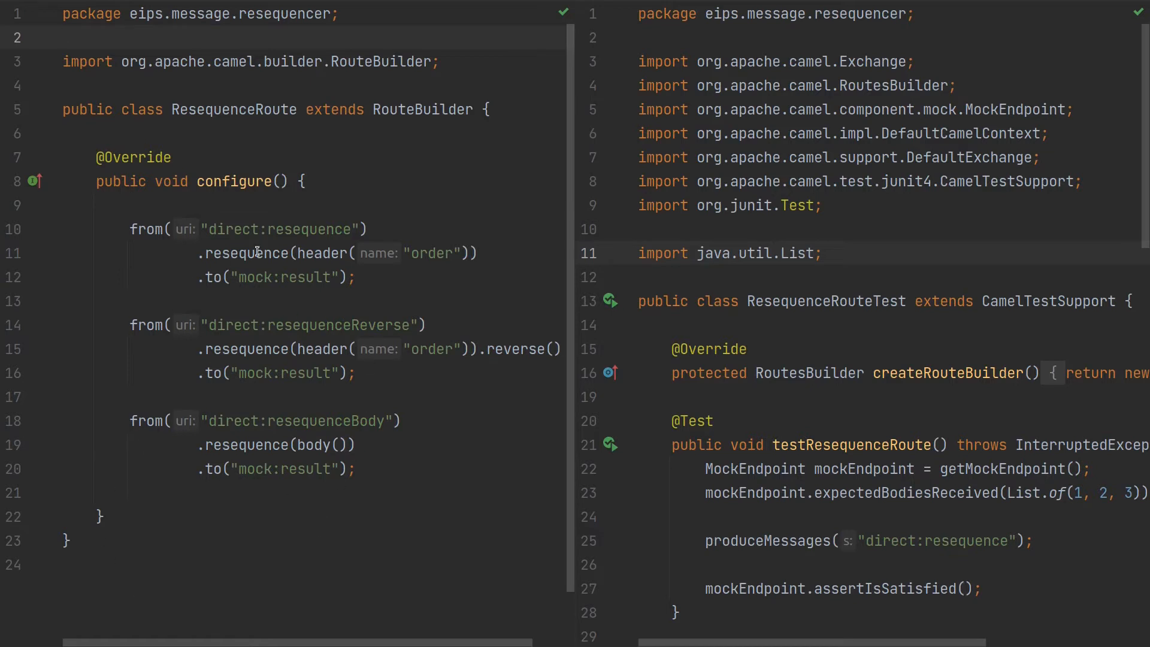
- Review the three routes by highlighting resequence, the order header, endpoint names and the body expression
{"action": "double_click", "coordinate": [309, 229]}
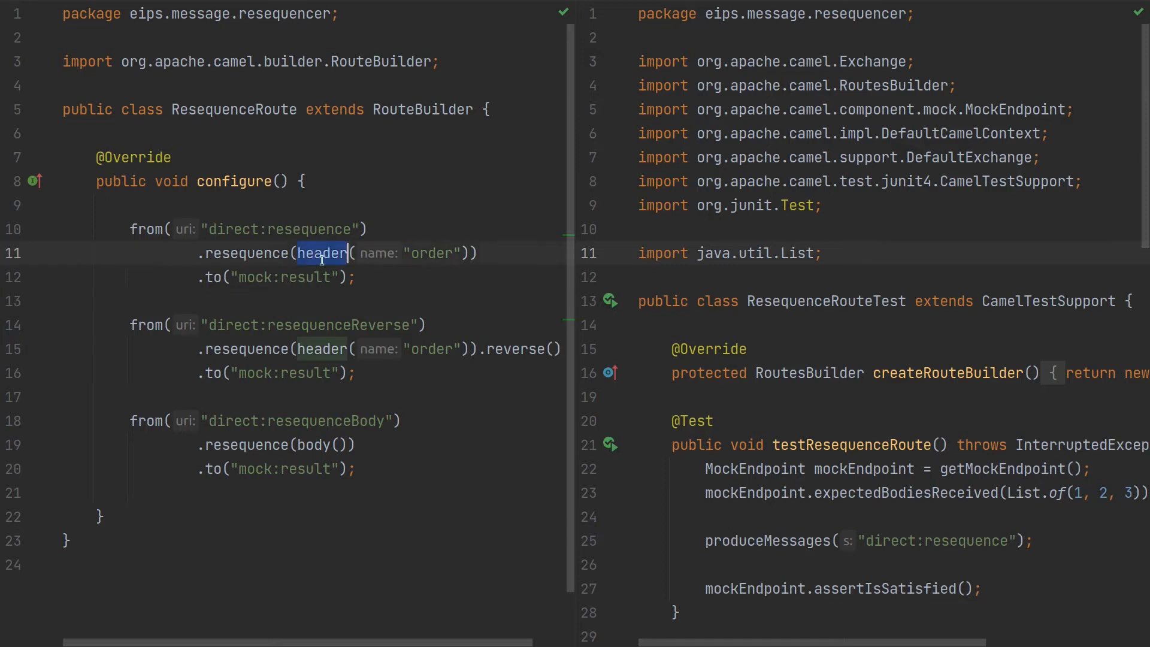
{"action": "double_click", "coordinate": [432, 253]}
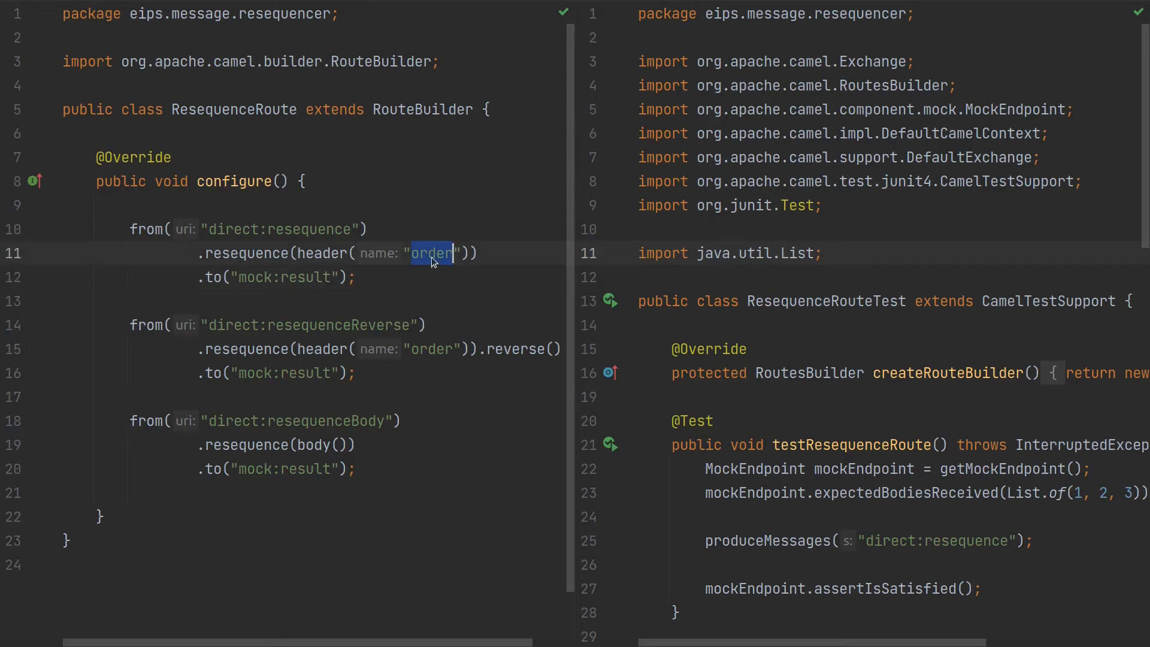
{"action": "left_click", "coordinate": [428, 253]}
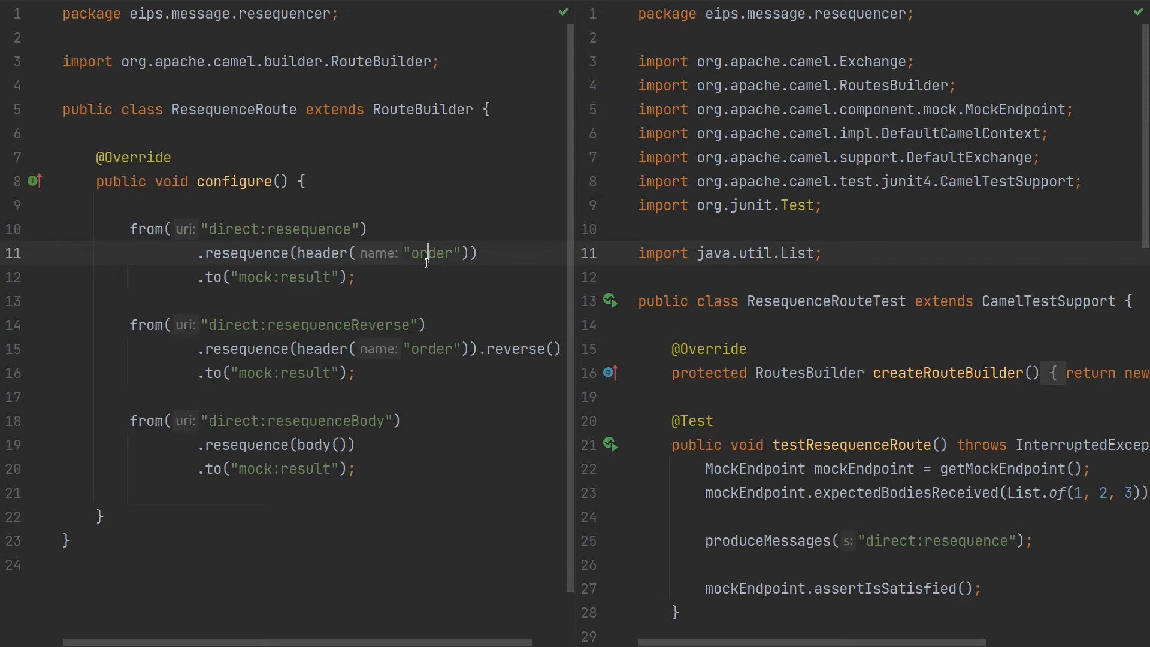
{"action": "double_click", "coordinate": [432, 253]}
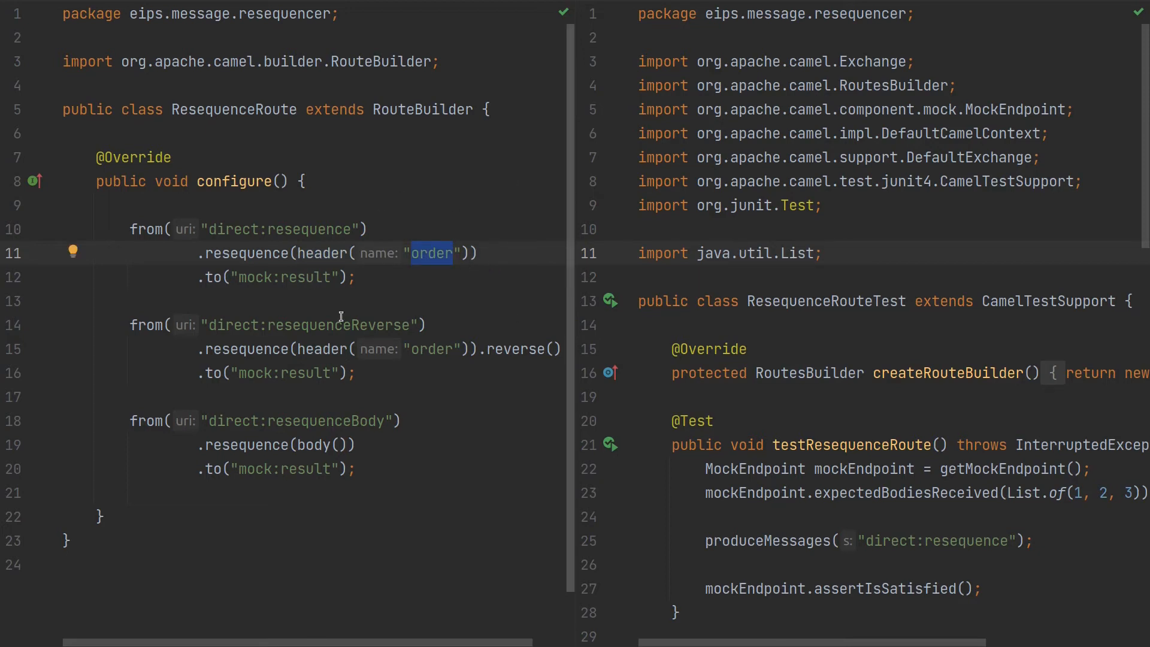
{"action": "left_click", "coordinate": [364, 324]}
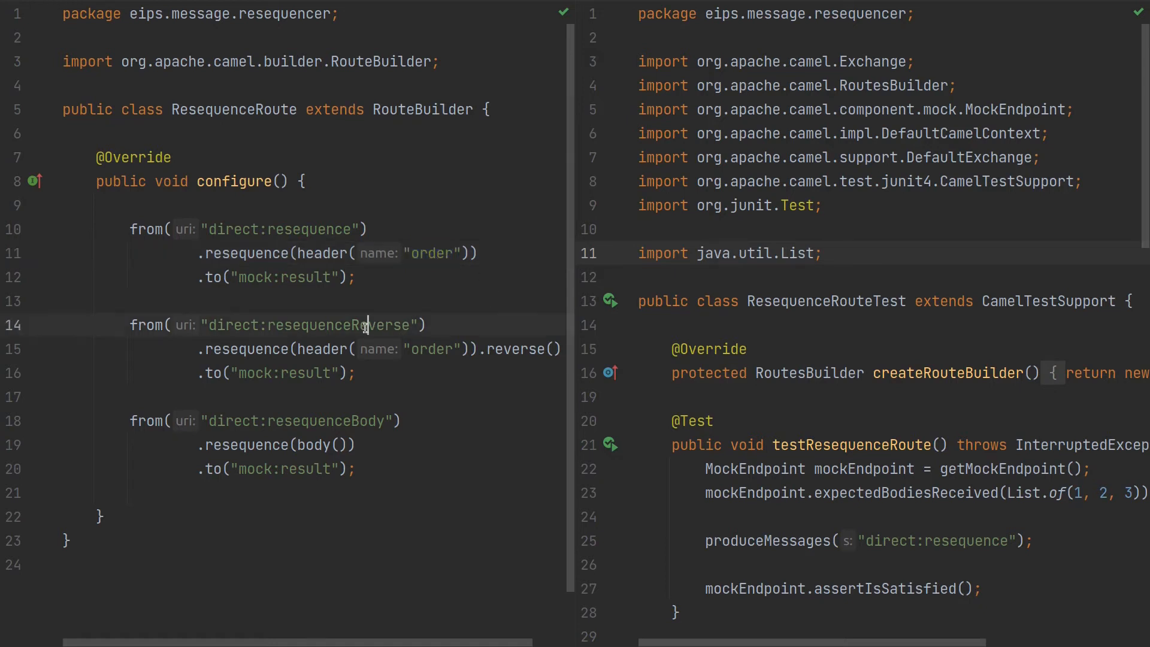
{"action": "double_click", "coordinate": [339, 325]}
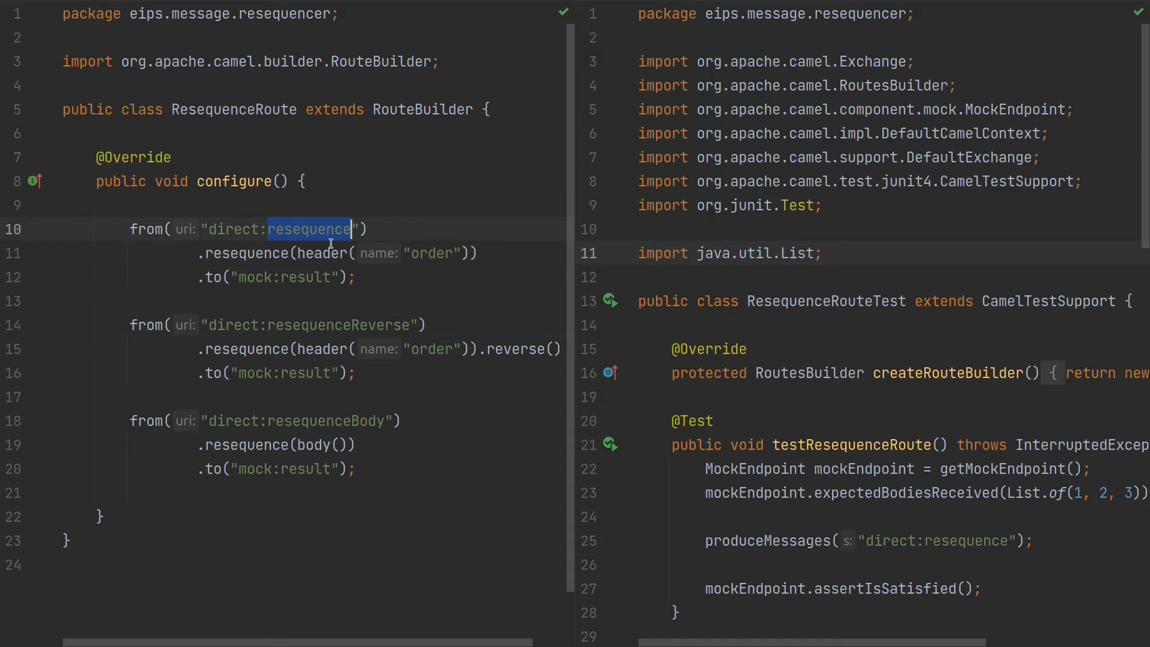
{"action": "mouse_move", "coordinate": [358, 325]}
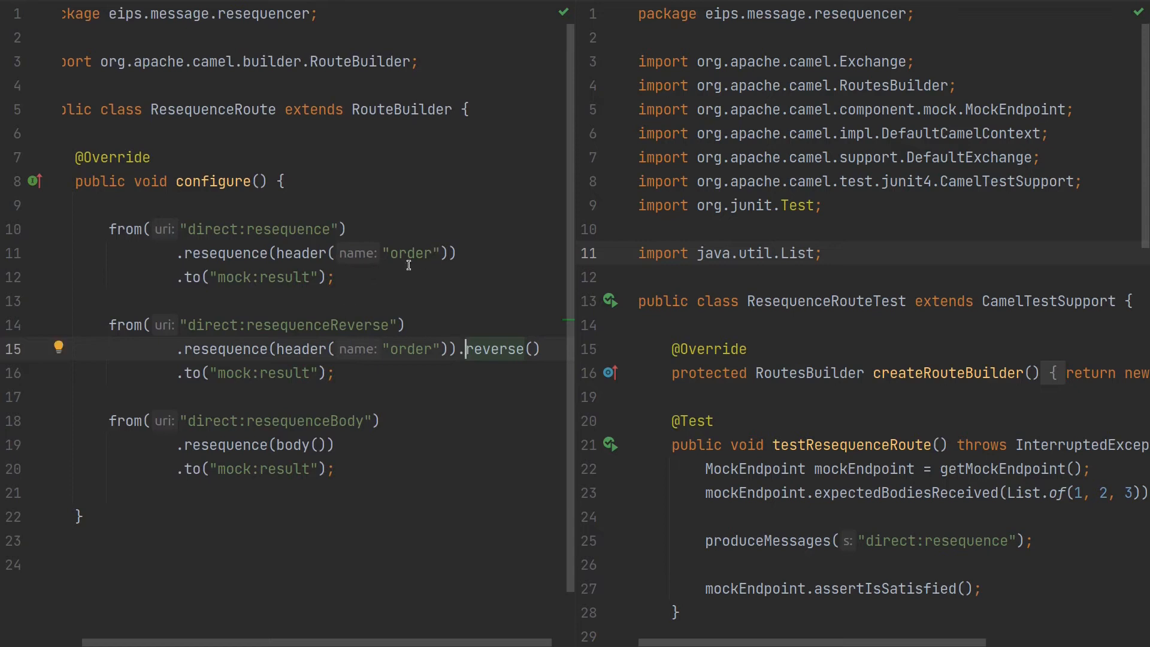
{"action": "double_click", "coordinate": [409, 252]}
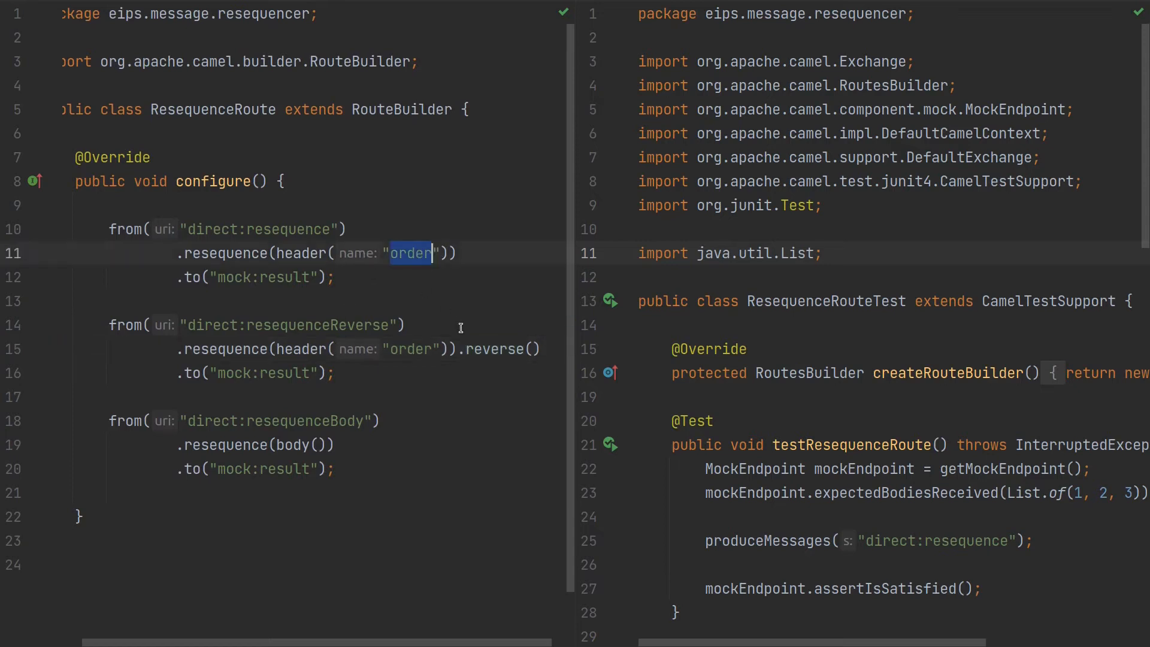
{"action": "left_click", "coordinate": [385, 420]}
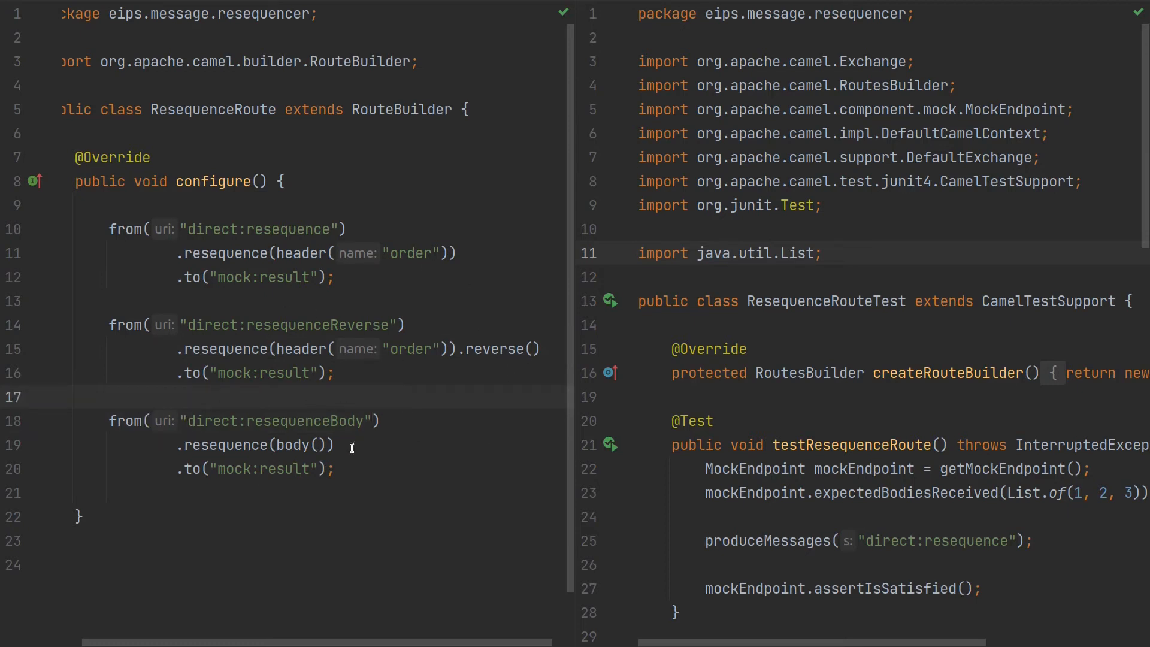
{"action": "double_click", "coordinate": [293, 421]}
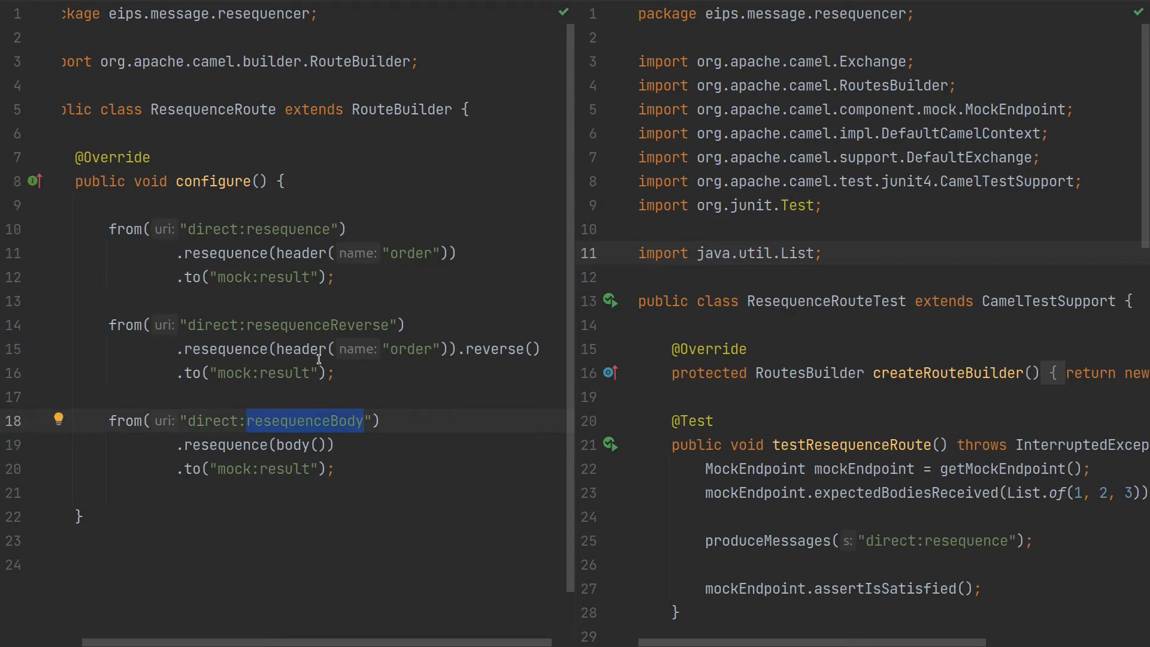
{"action": "left_click", "coordinate": [298, 469]}
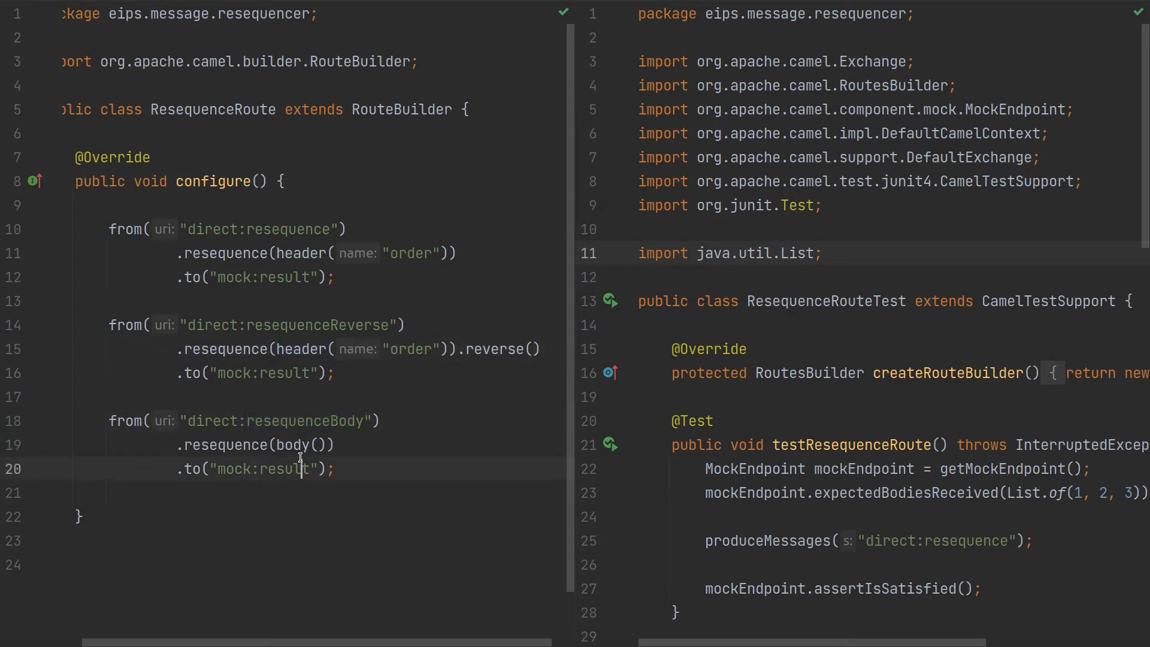
{"action": "double_click", "coordinate": [292, 445]}
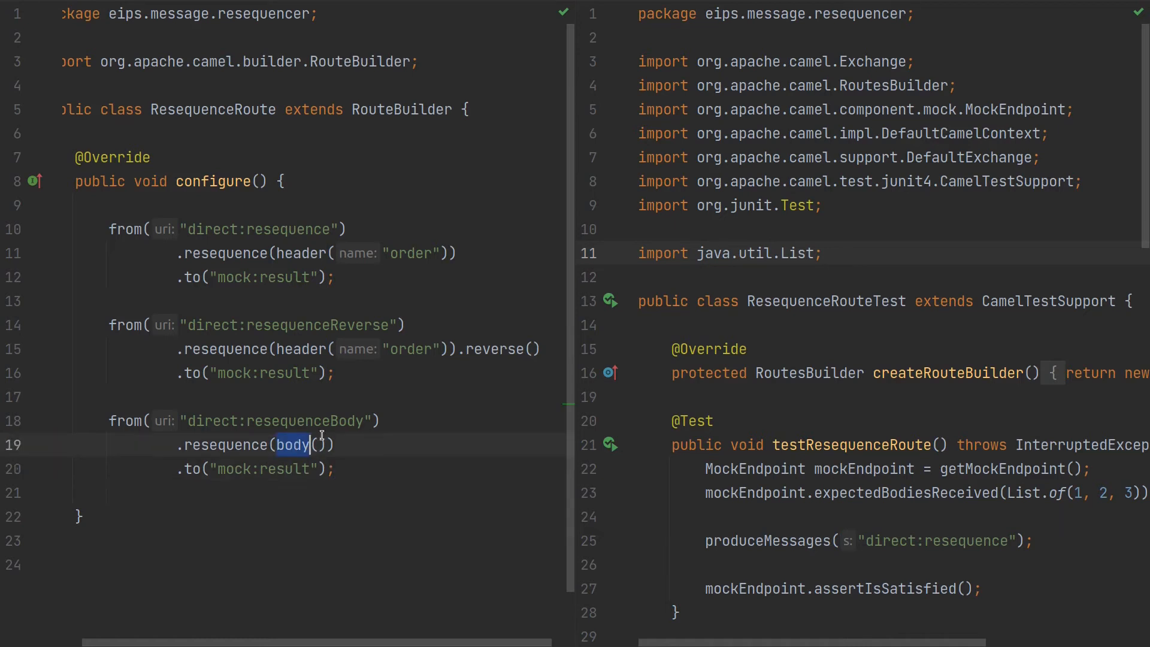
{"action": "mouse_move", "coordinate": [410, 451]}
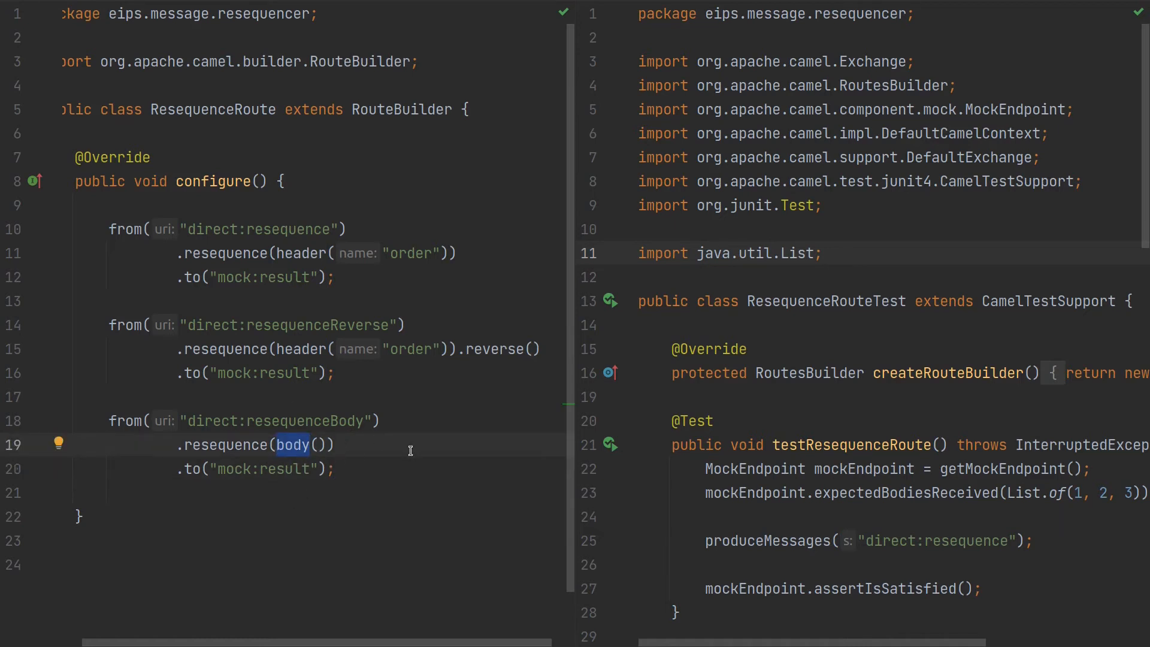
{"action": "mouse_move", "coordinate": [375, 389]}
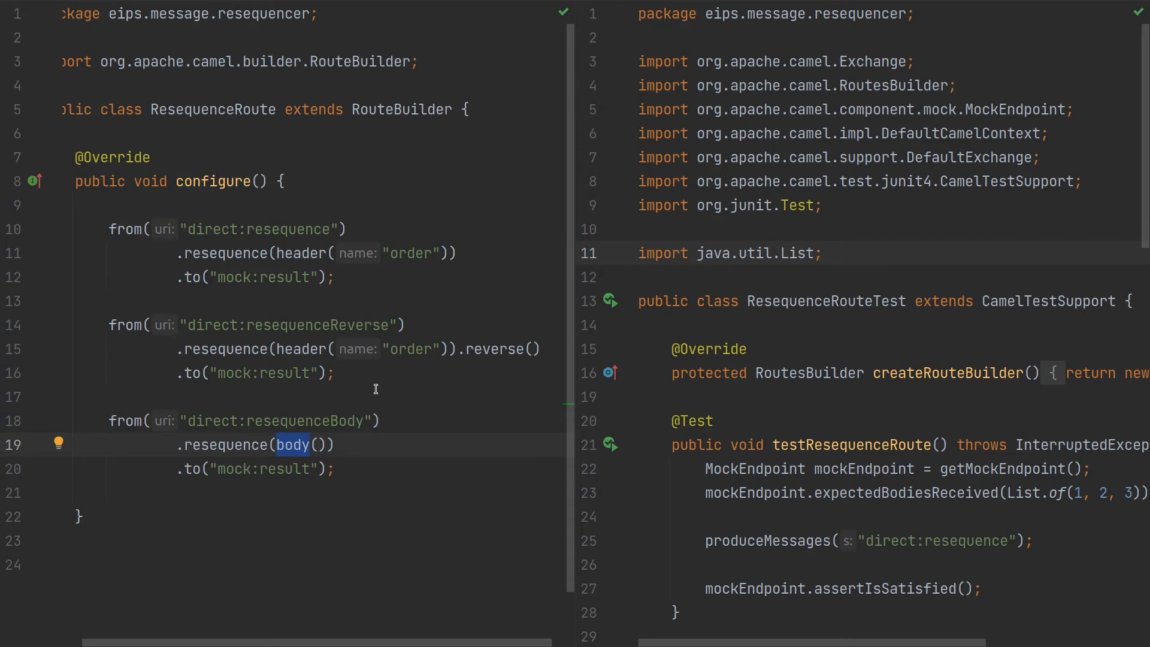
{"action": "mouse_move", "coordinate": [368, 553]}
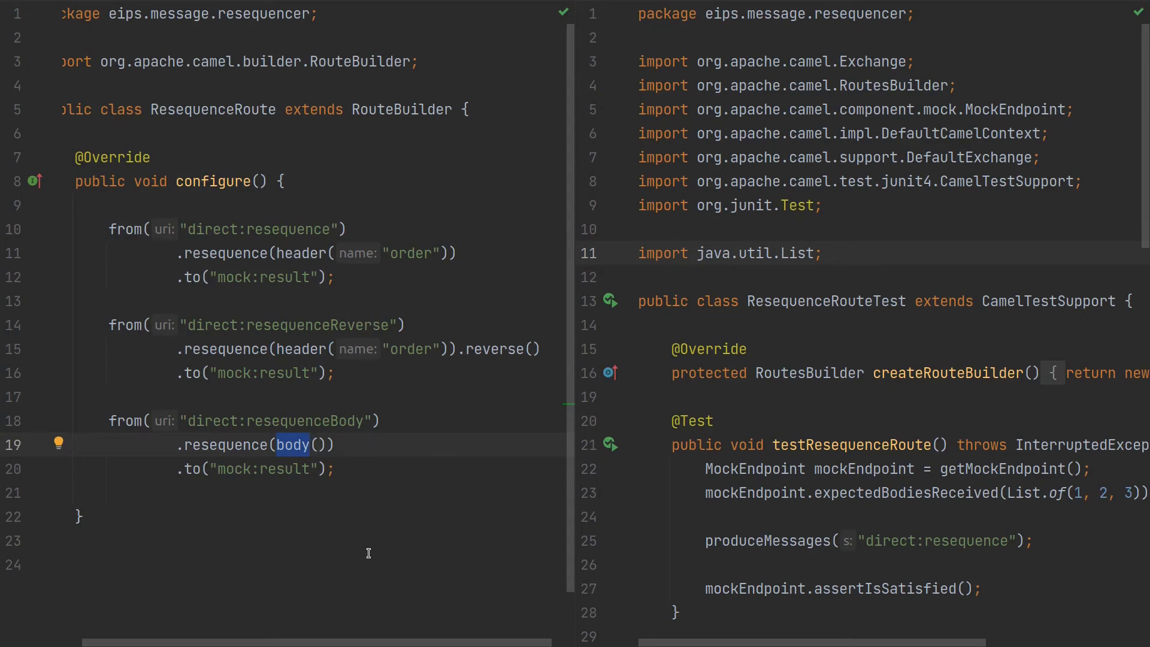
{"action": "mouse_move", "coordinate": [466, 344]}
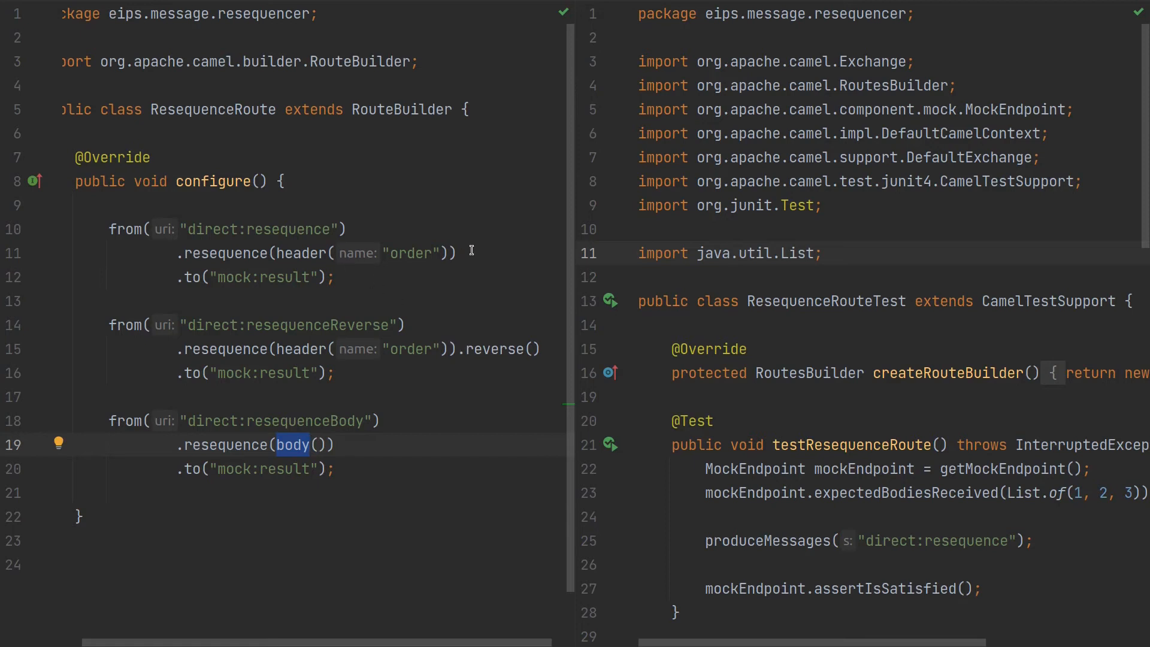
- Try completions on the first route: batch size 5 and a 15000 timeout after header("order")
{"action": "left_click", "coordinate": [455, 253]}
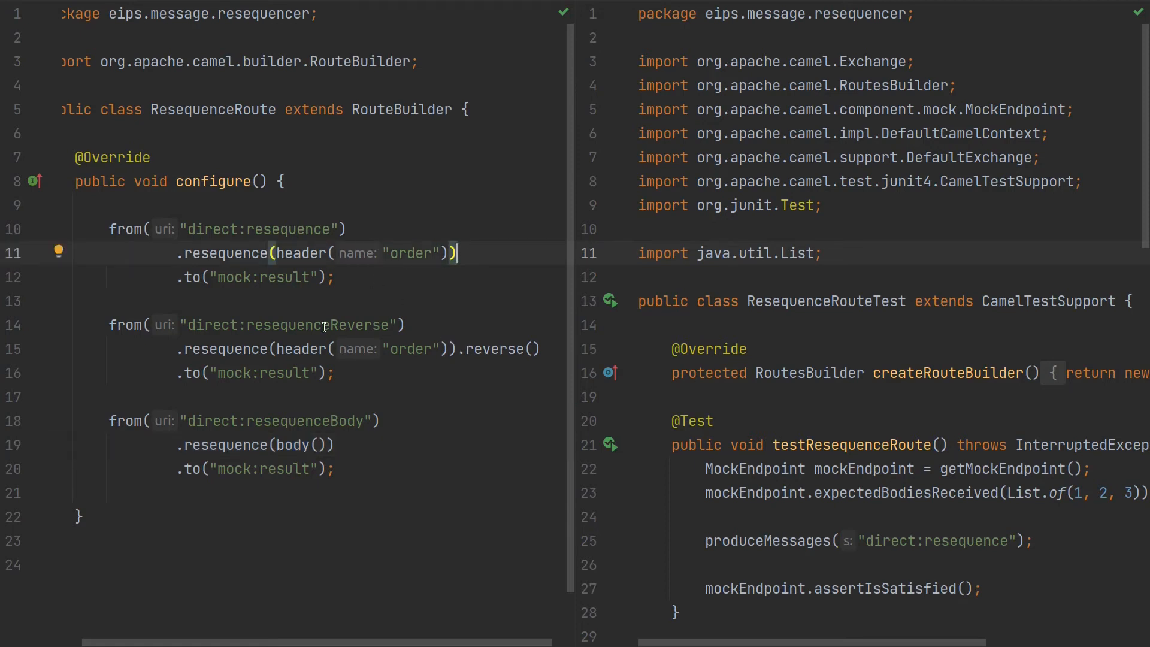
{"action": "type", "text": "."}
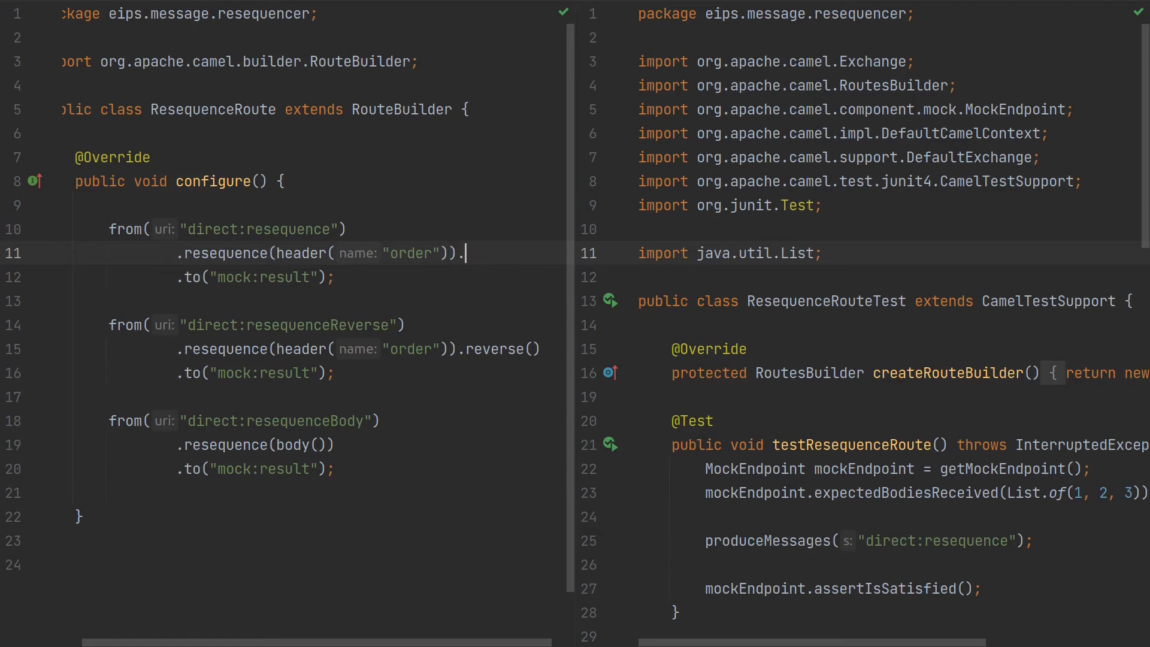
{"action": "type", "text": "si"}
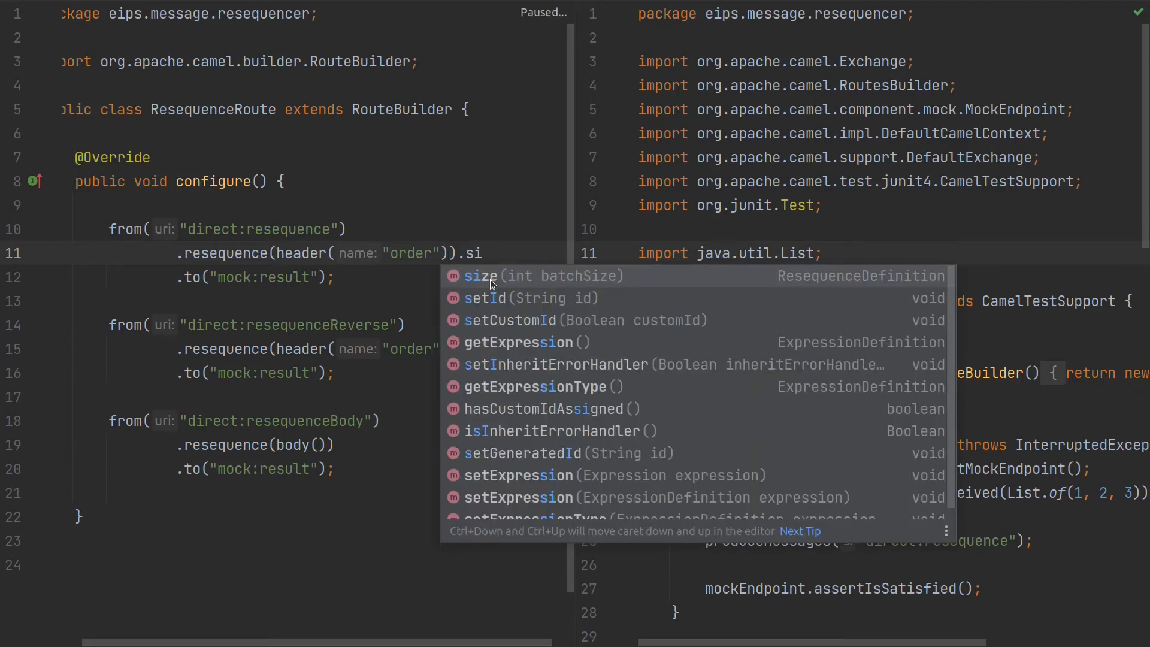
{"action": "left_click", "coordinate": [482, 275]}
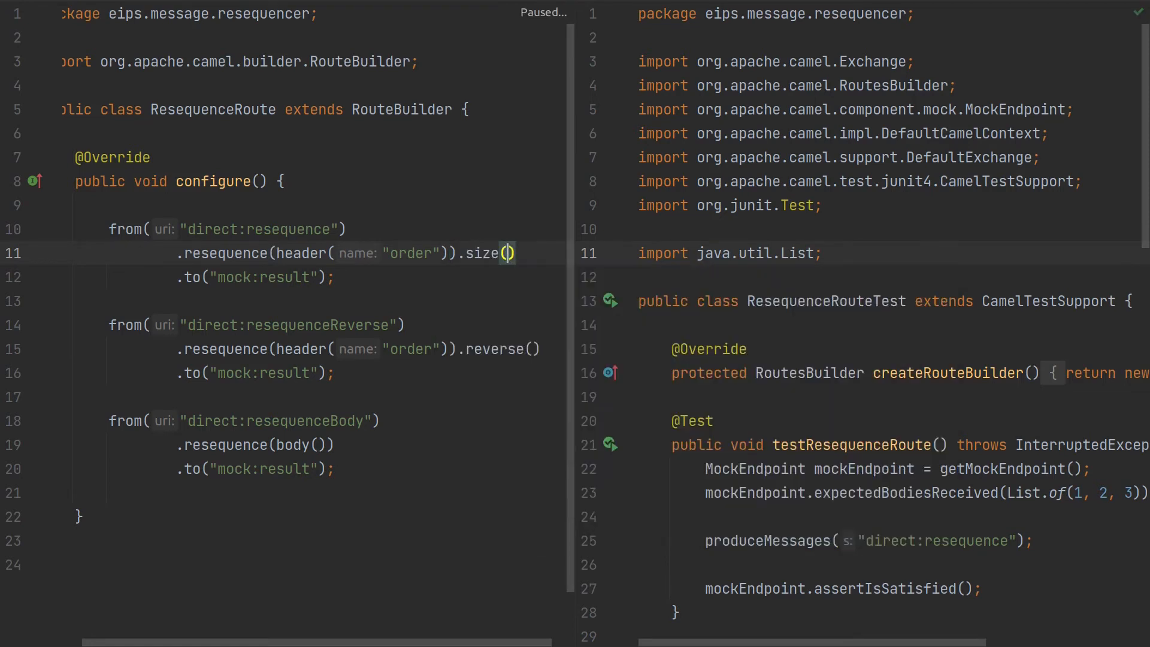
{"action": "type", "text": "5"}
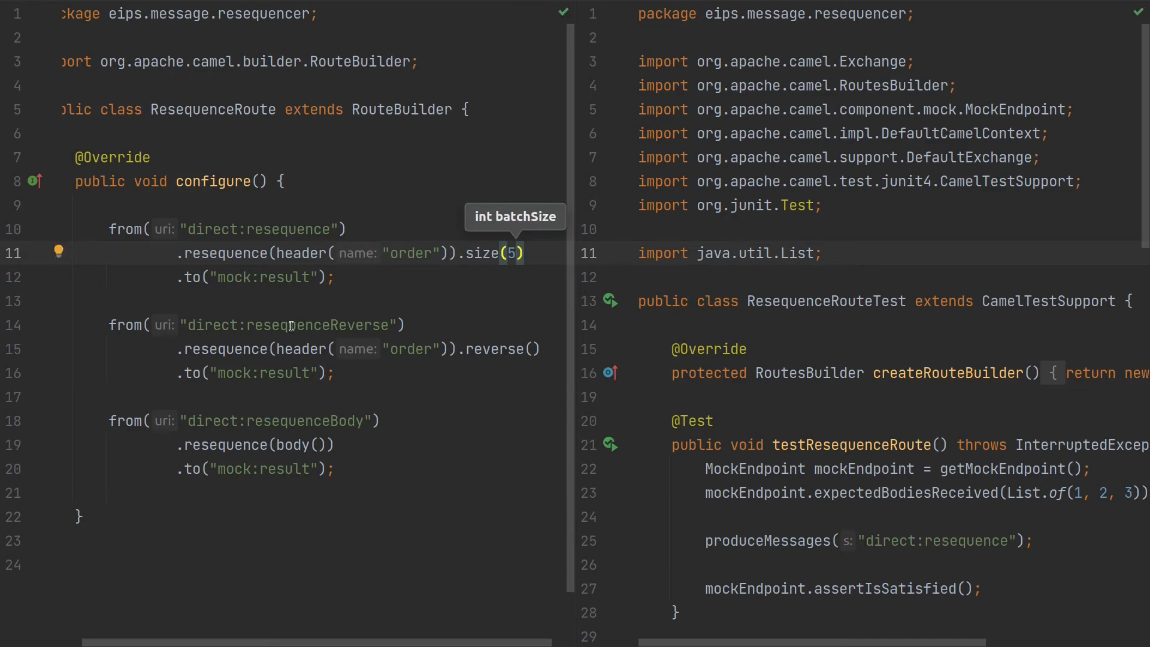
{"action": "mouse_move", "coordinate": [346, 249]}
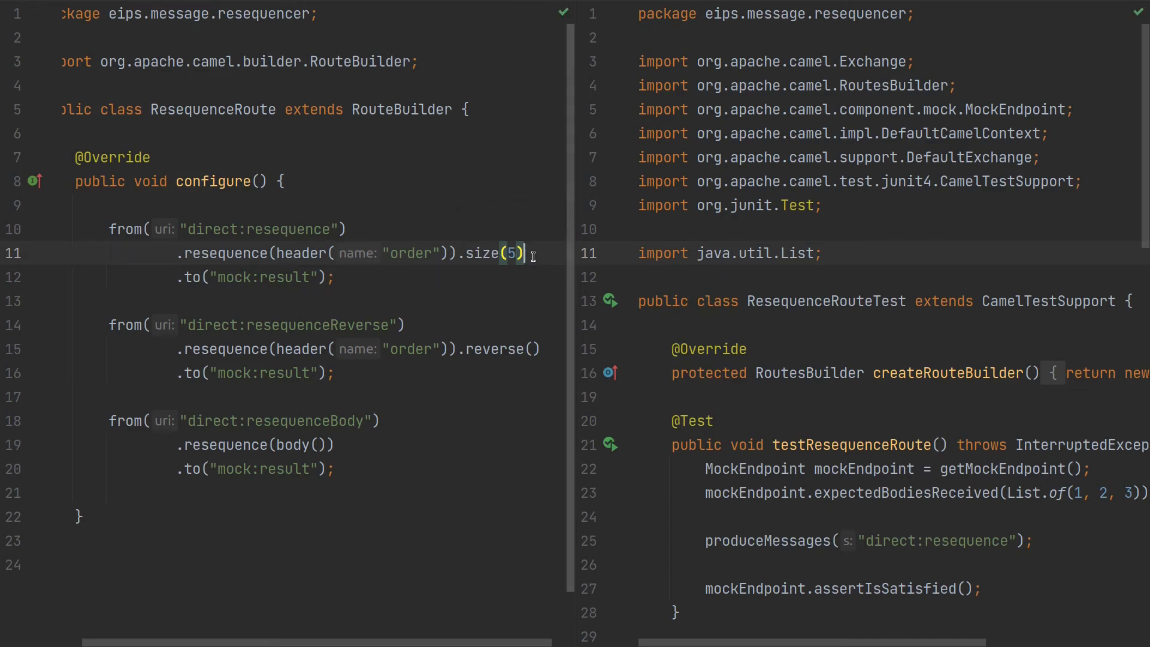
{"action": "type", "text": ".timeout("}
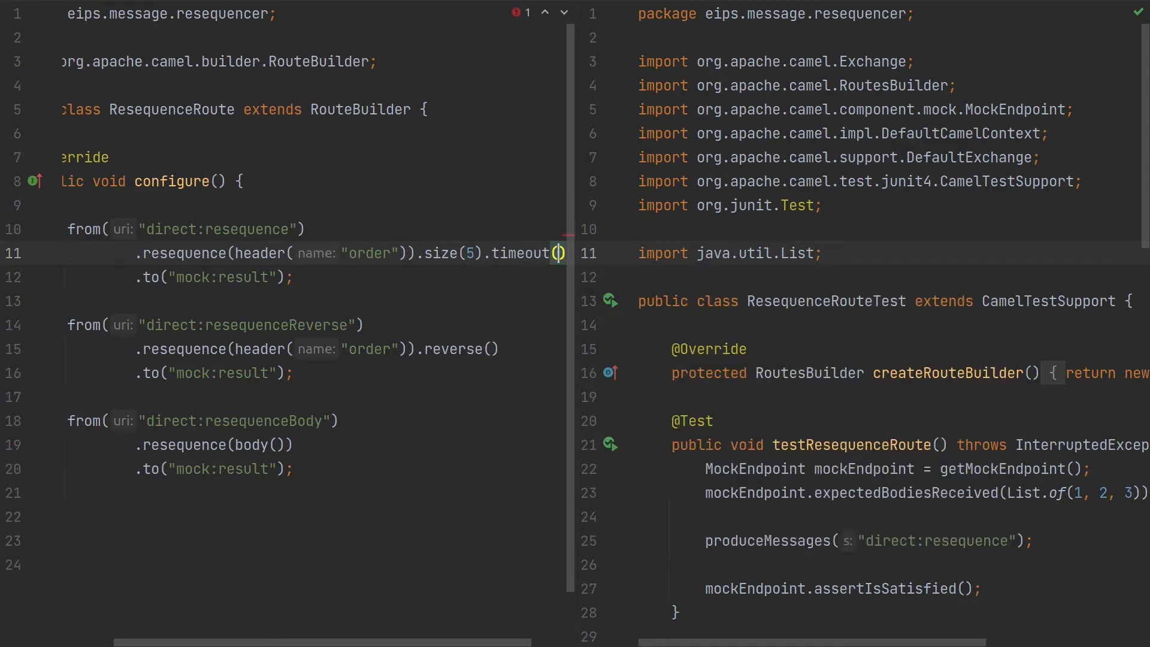
{"action": "type", "text": "15"}
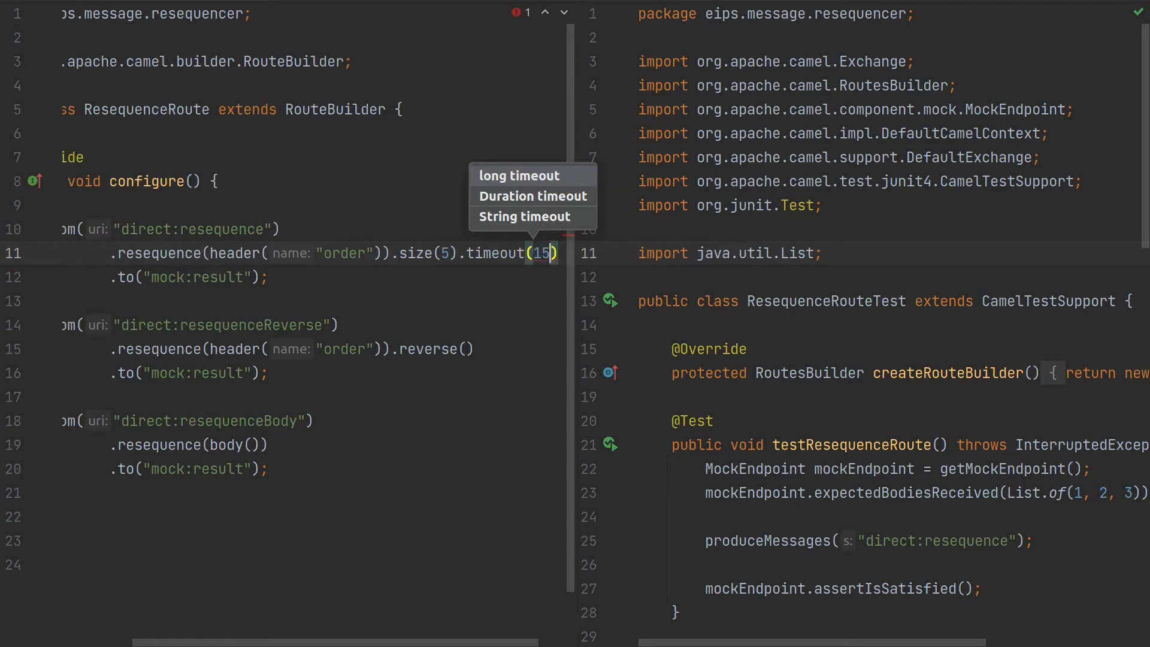
{"action": "type", "text": "000"}
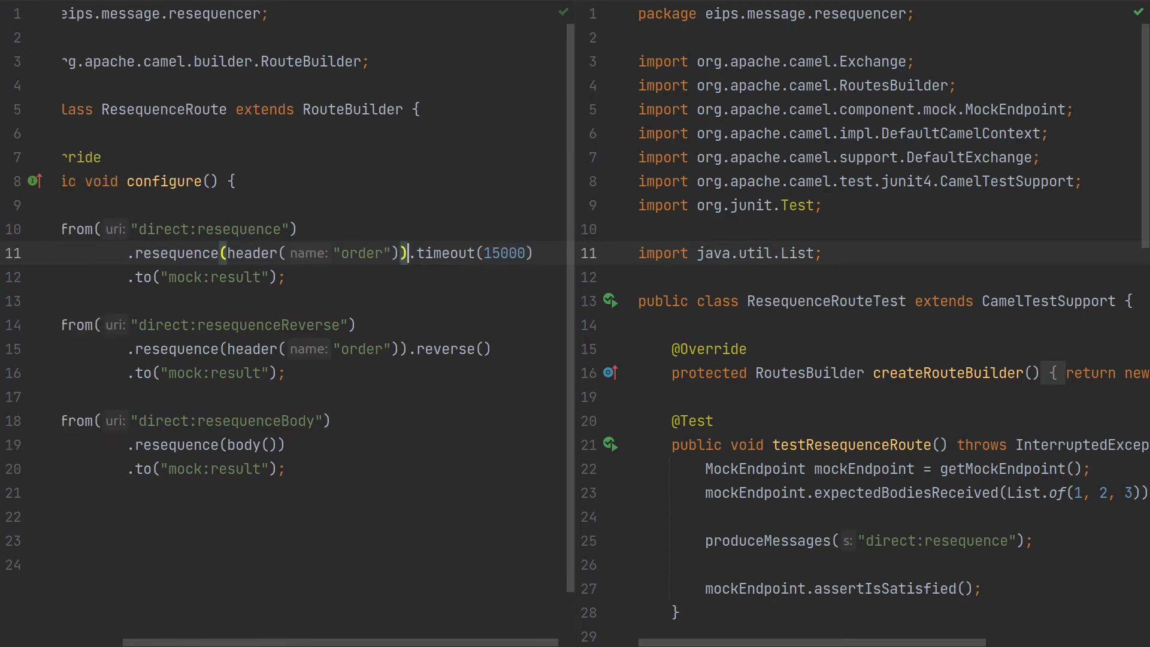
{"action": "double_click", "coordinate": [504, 253]}
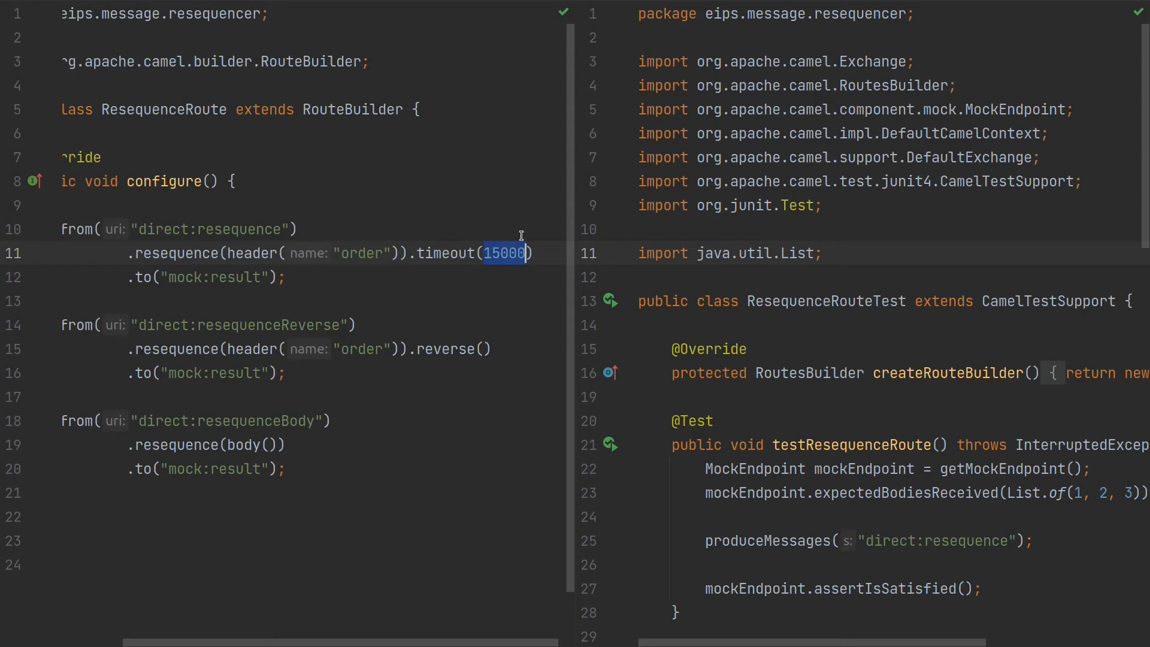
{"action": "mouse_move", "coordinate": [335, 360]}
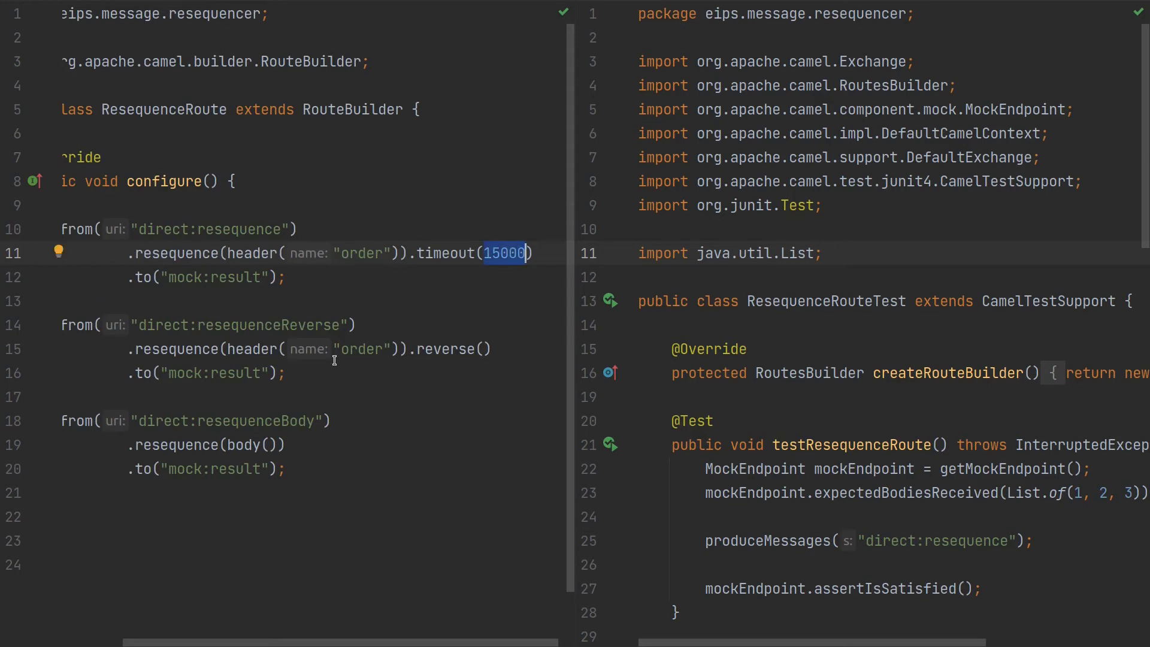
{"action": "mouse_move", "coordinate": [248, 275]}
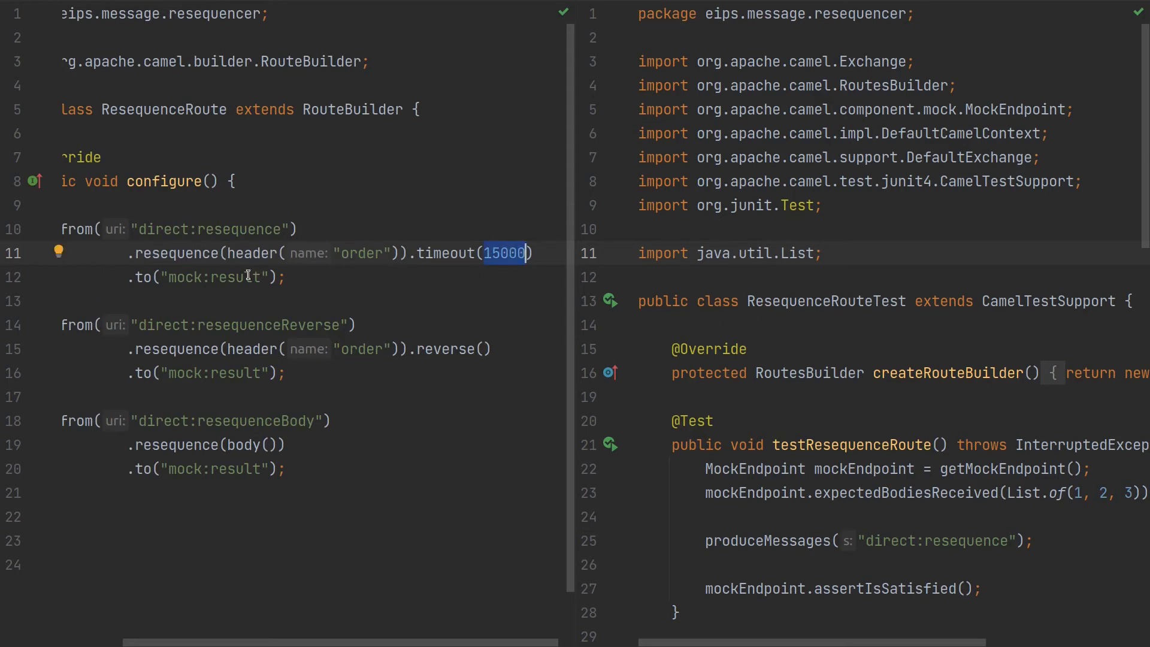
- Remove the timeout and try an ignore-style completion, leaving the route resequencing by order header only
{"action": "left_click", "coordinate": [420, 253]}
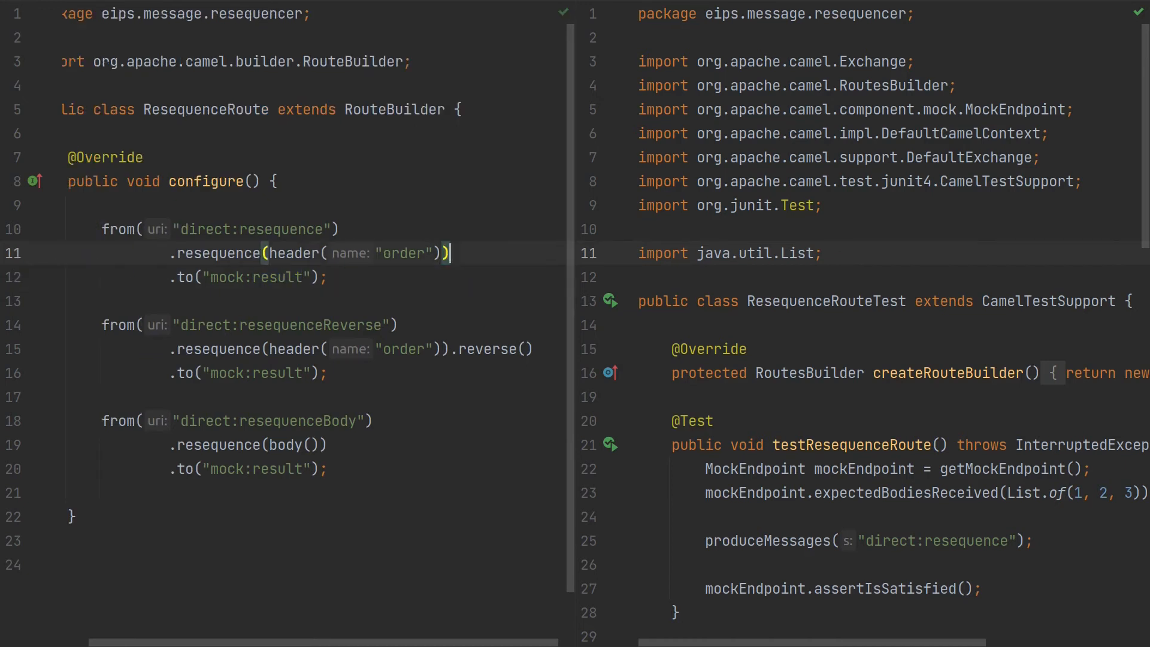
{"action": "type", "text": ".i"}
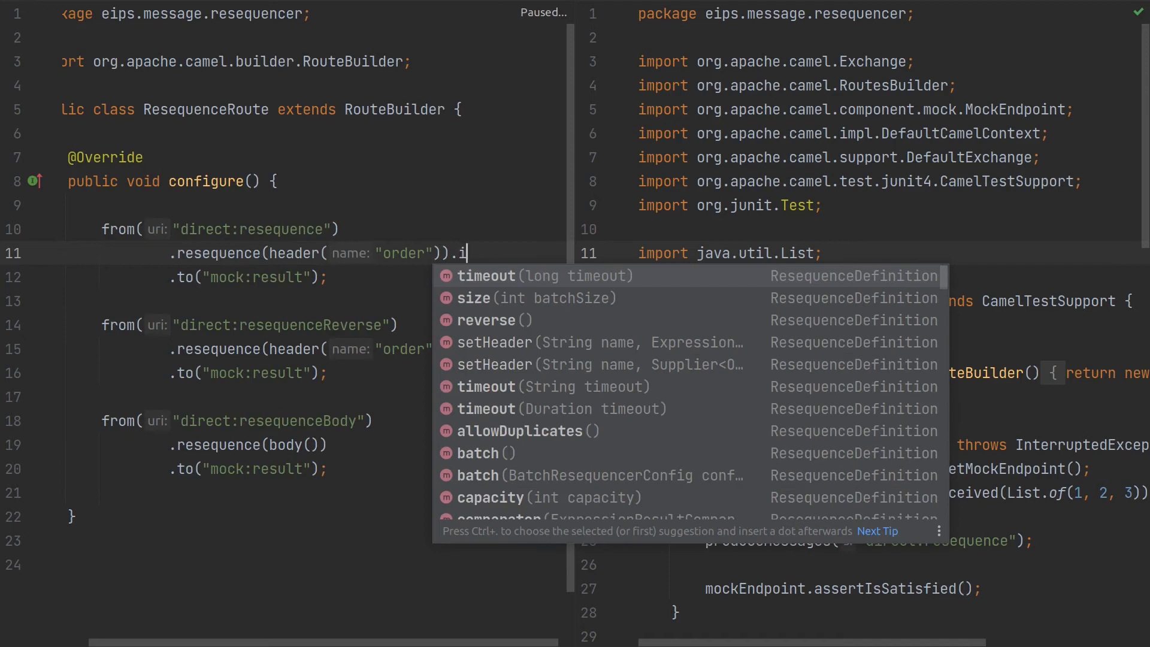
{"action": "type", "text": "gn"}
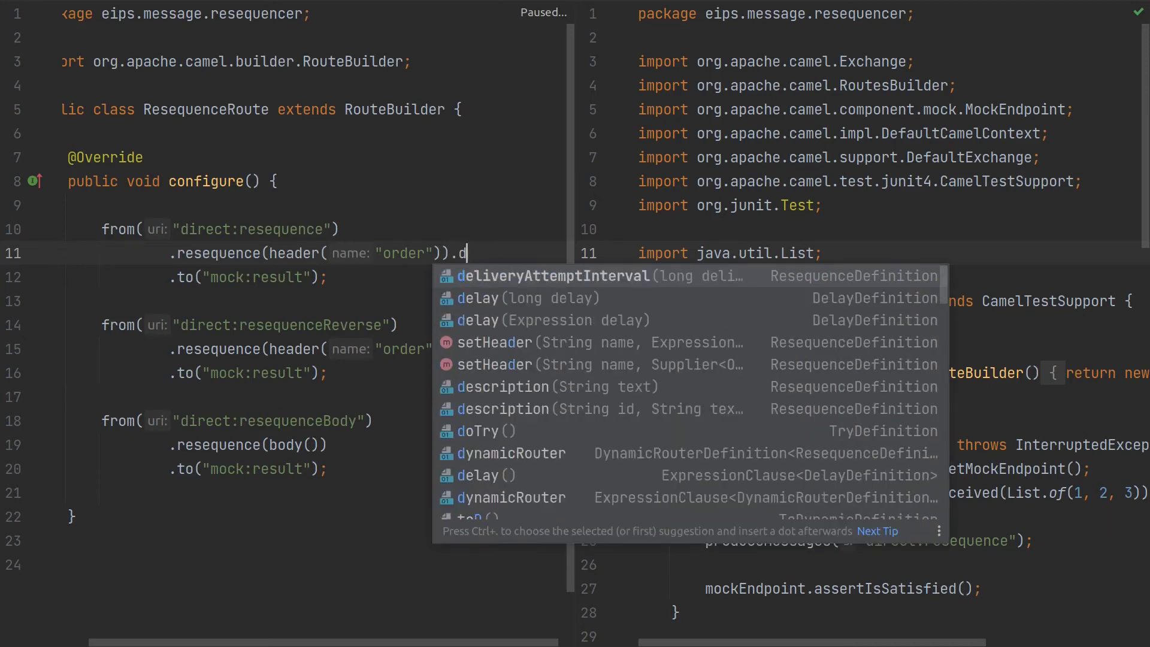
{"action": "type", "text": "u"}
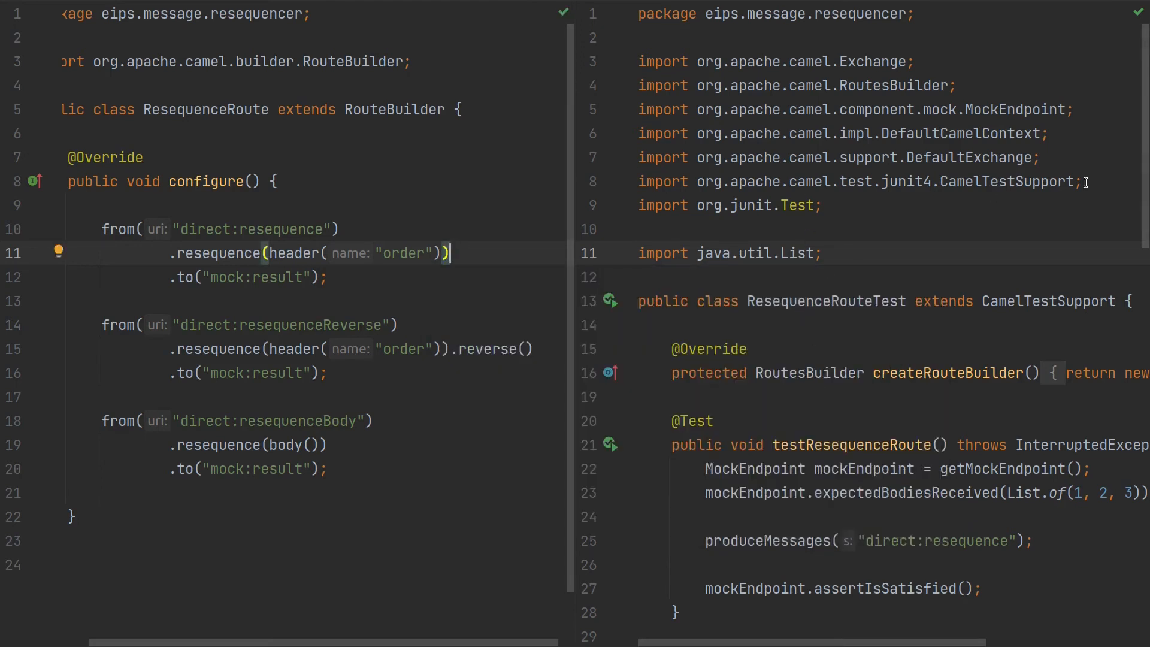
- Review ResequenceRouteTest: expectedMessageCount of three and exchanges with setHeader/setBody sent as two, one, three
{"action": "scroll", "scroll_direction": "down", "scroll_amount": 3}
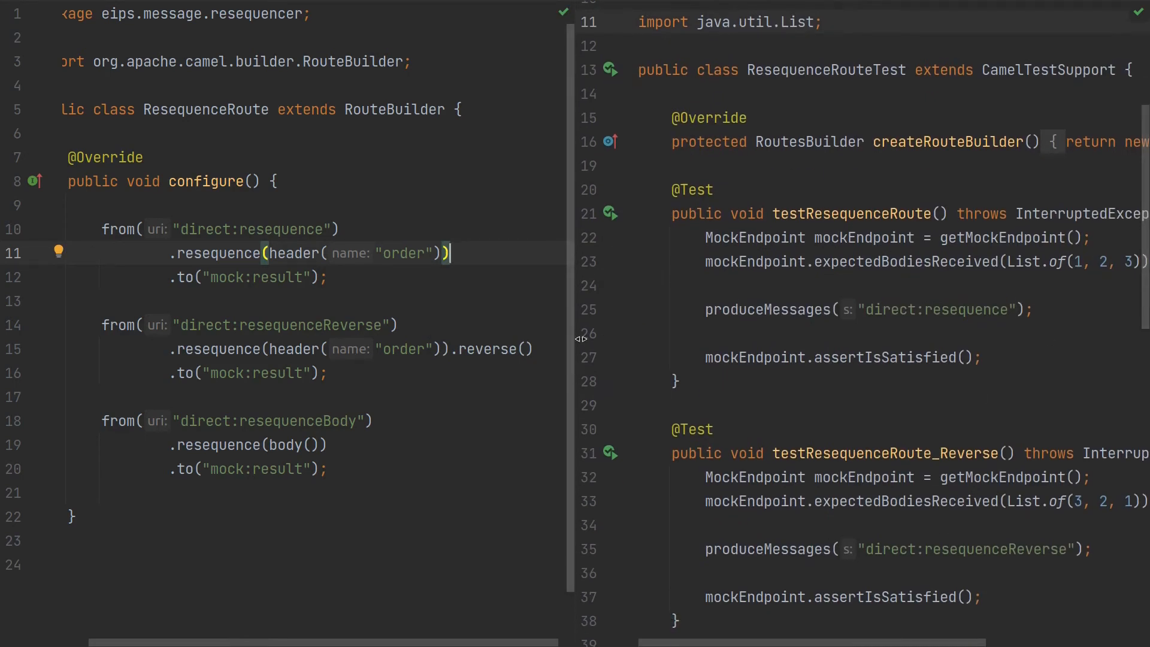
{"action": "mouse_move", "coordinate": [594, 311]}
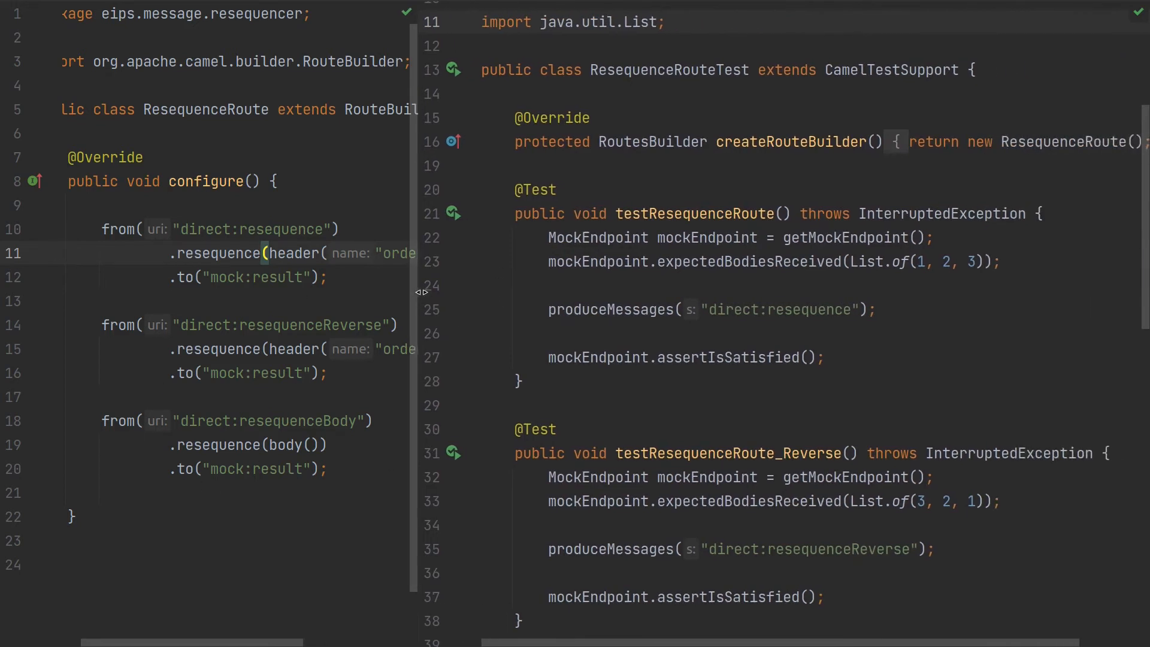
{"action": "scroll", "scroll_direction": "down", "scroll_amount": 3}
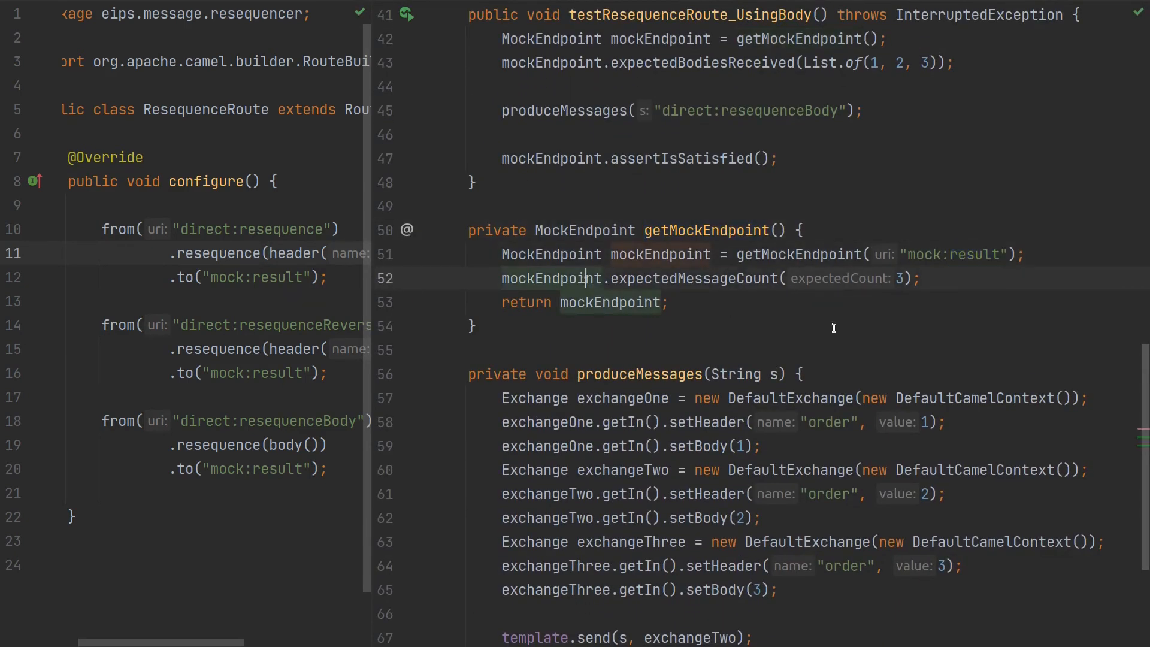
{"action": "double_click", "coordinate": [693, 278]}
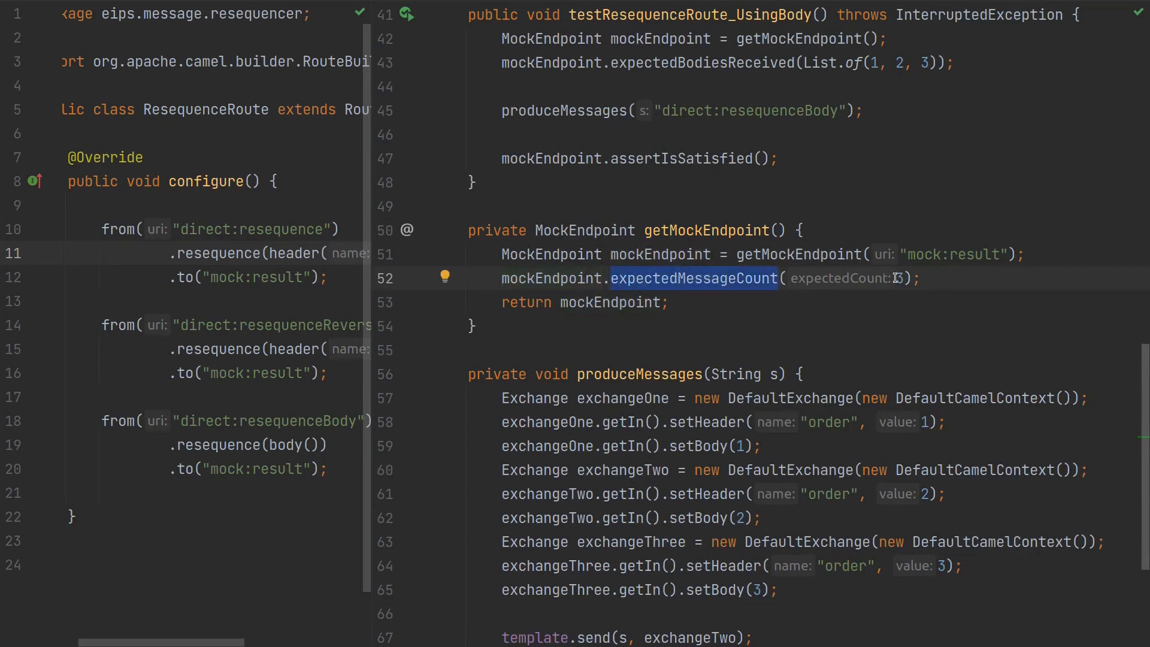
{"action": "scroll", "scroll_direction": "down", "scroll_amount": 3}
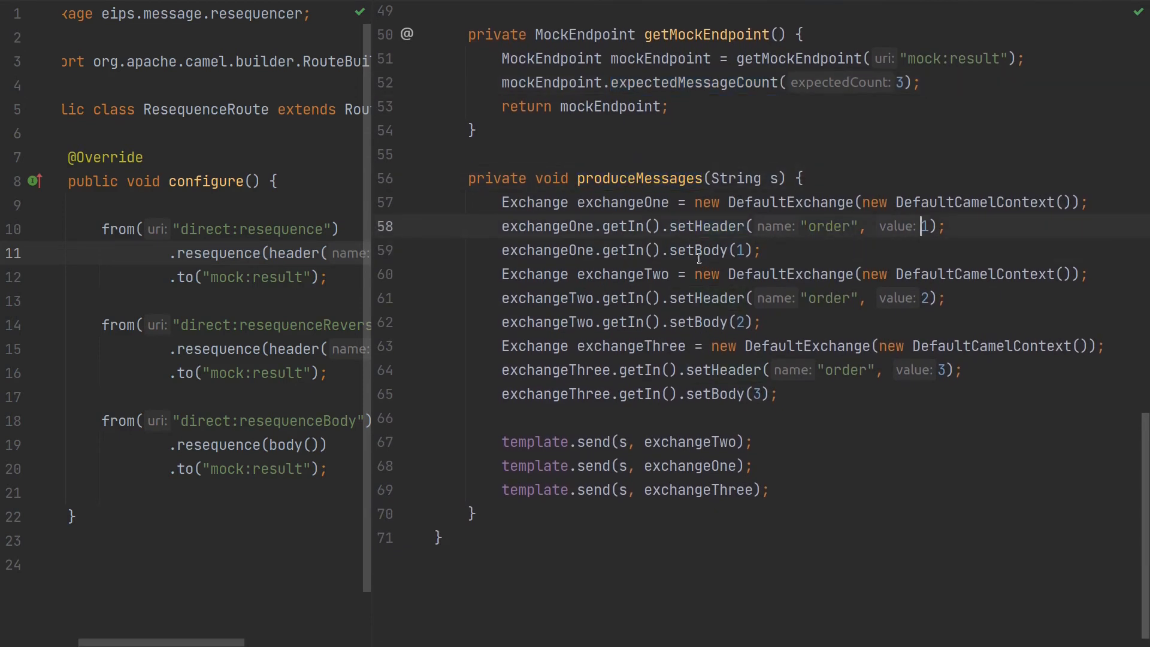
{"action": "left_click", "coordinate": [694, 250]}
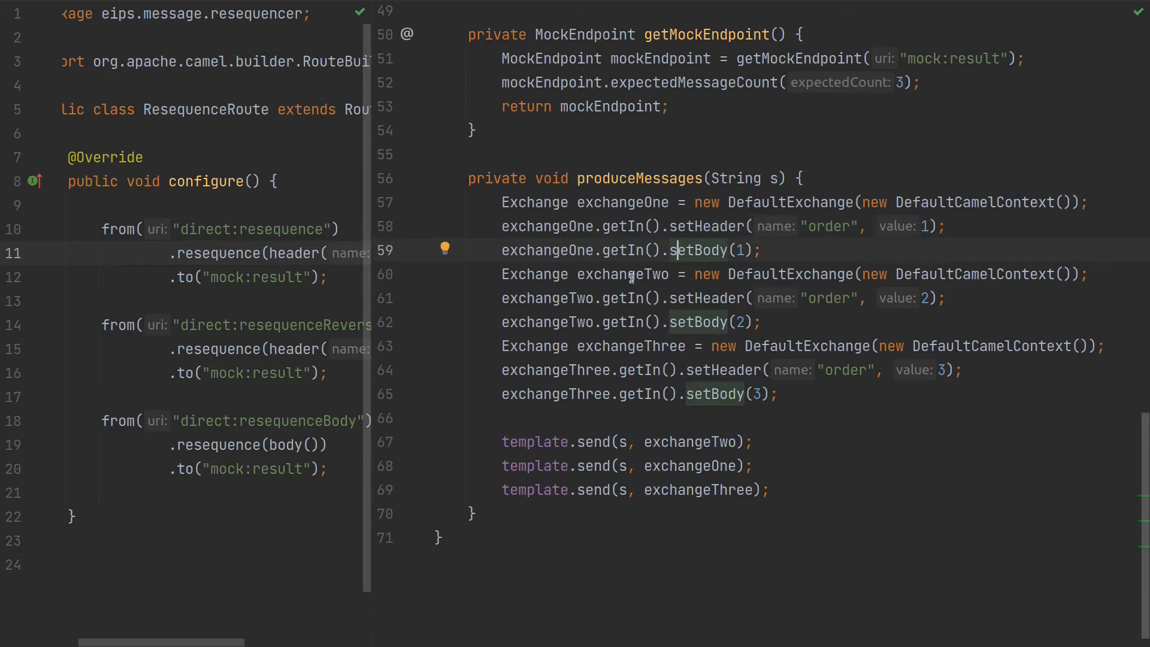
{"action": "left_click", "coordinate": [770, 490]}
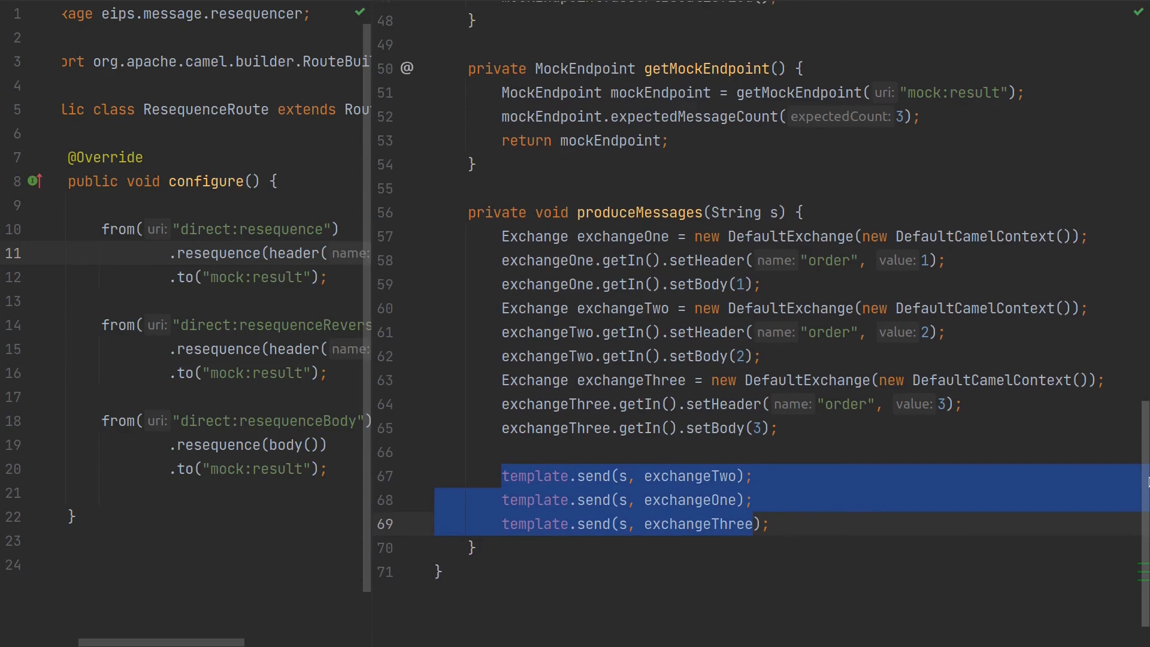
{"action": "scroll", "scroll_direction": "up", "scroll_amount": 3}
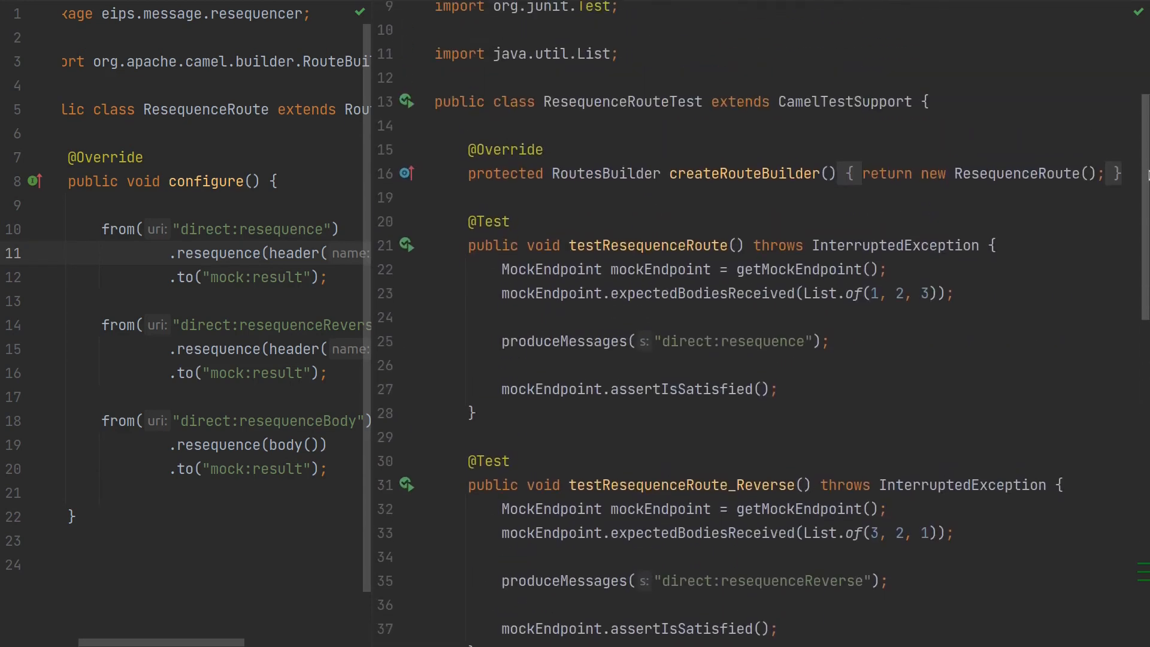
{"action": "mouse_move", "coordinate": [788, 308]}
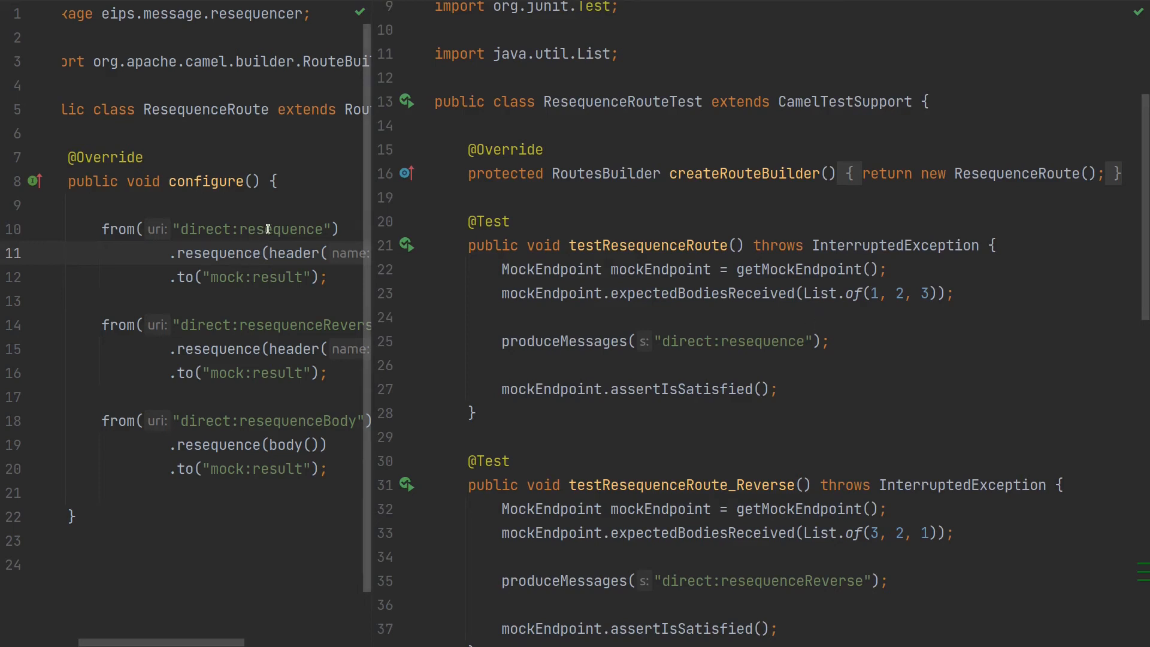
{"action": "double_click", "coordinate": [279, 229]}
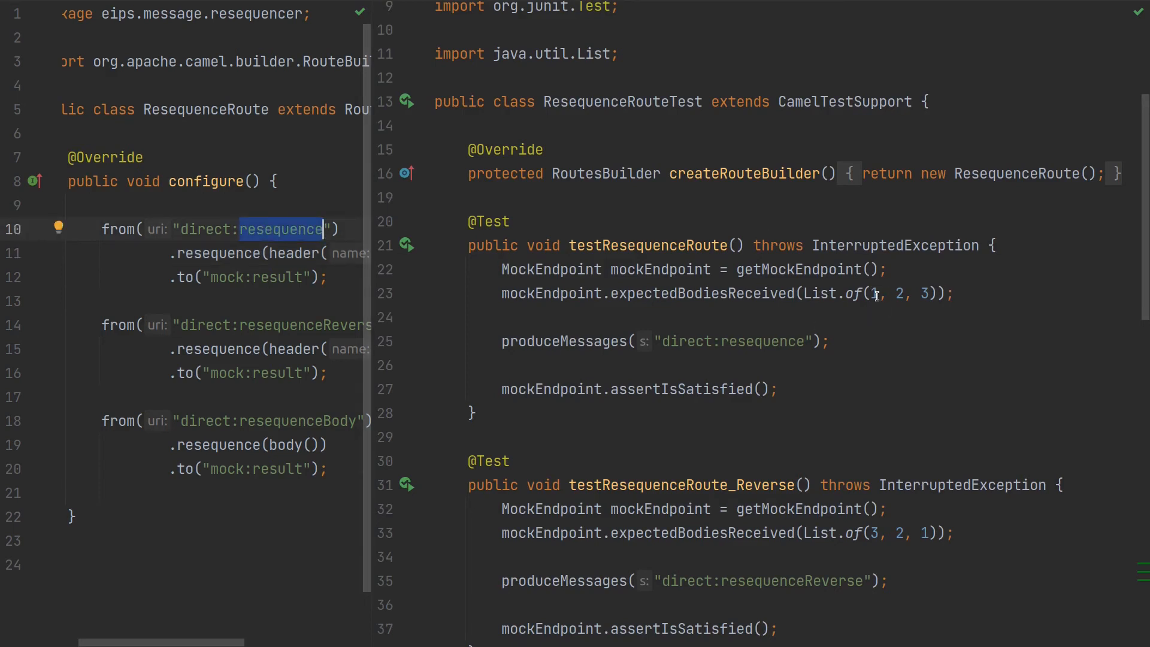
{"action": "double_click", "coordinate": [703, 293]}
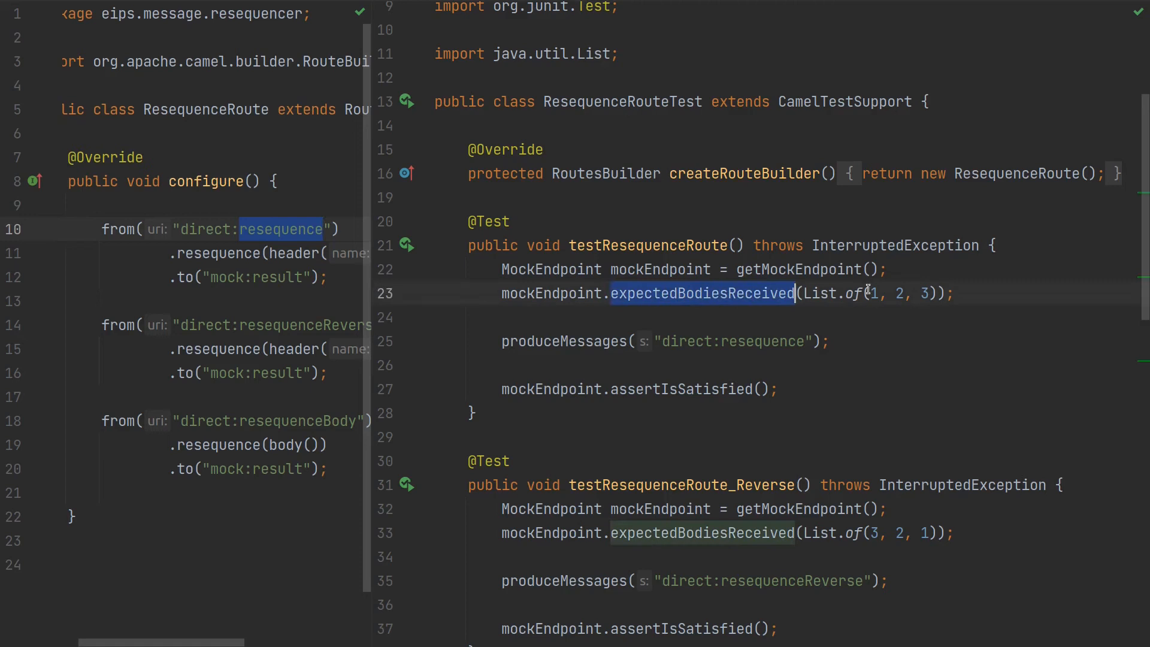
{"action": "mouse_move", "coordinate": [443, 260]}
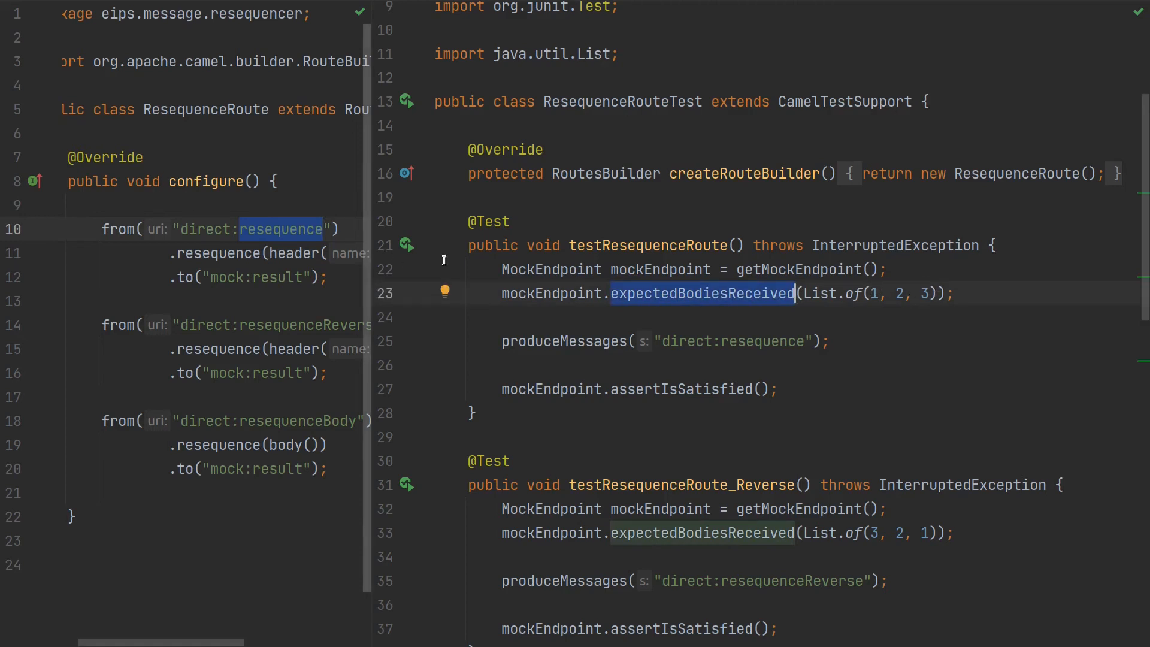
{"action": "mouse_move", "coordinate": [885, 298]}
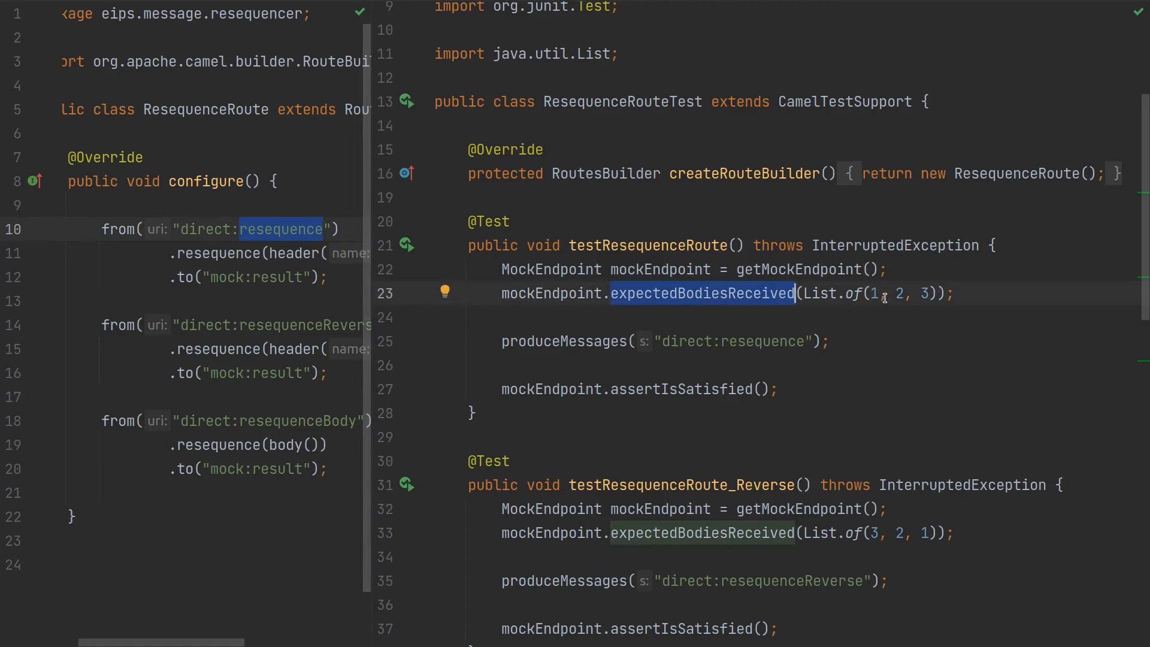
{"action": "scroll", "scroll_direction": "down", "scroll_amount": 3}
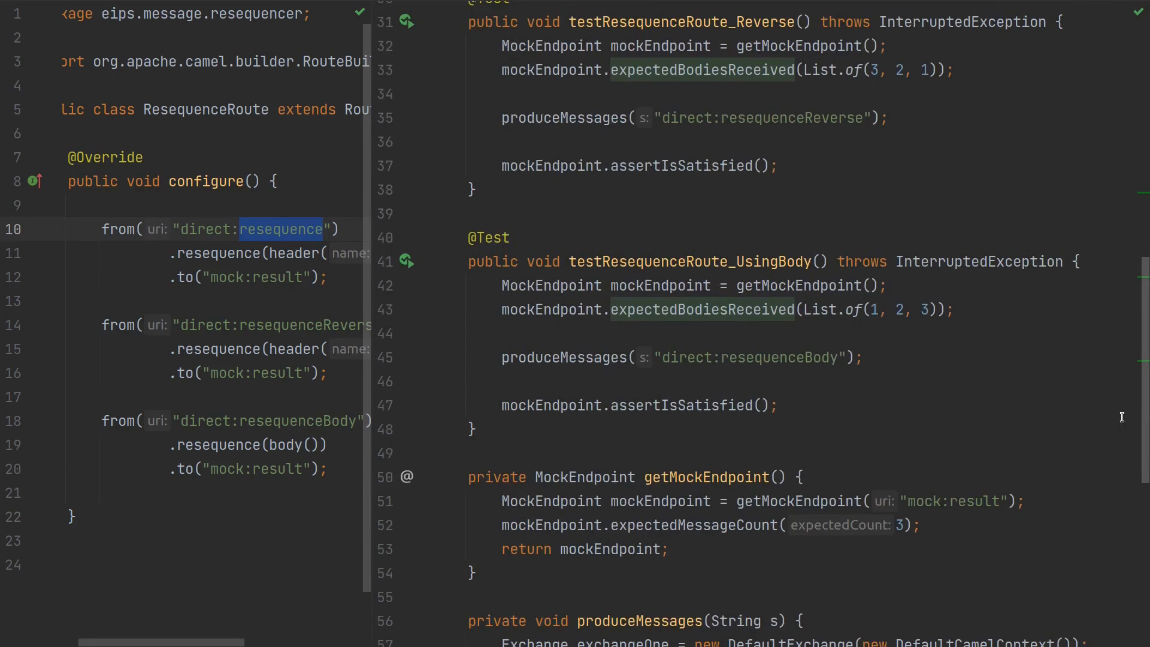
{"action": "scroll", "scroll_direction": "up", "scroll_amount": 3}
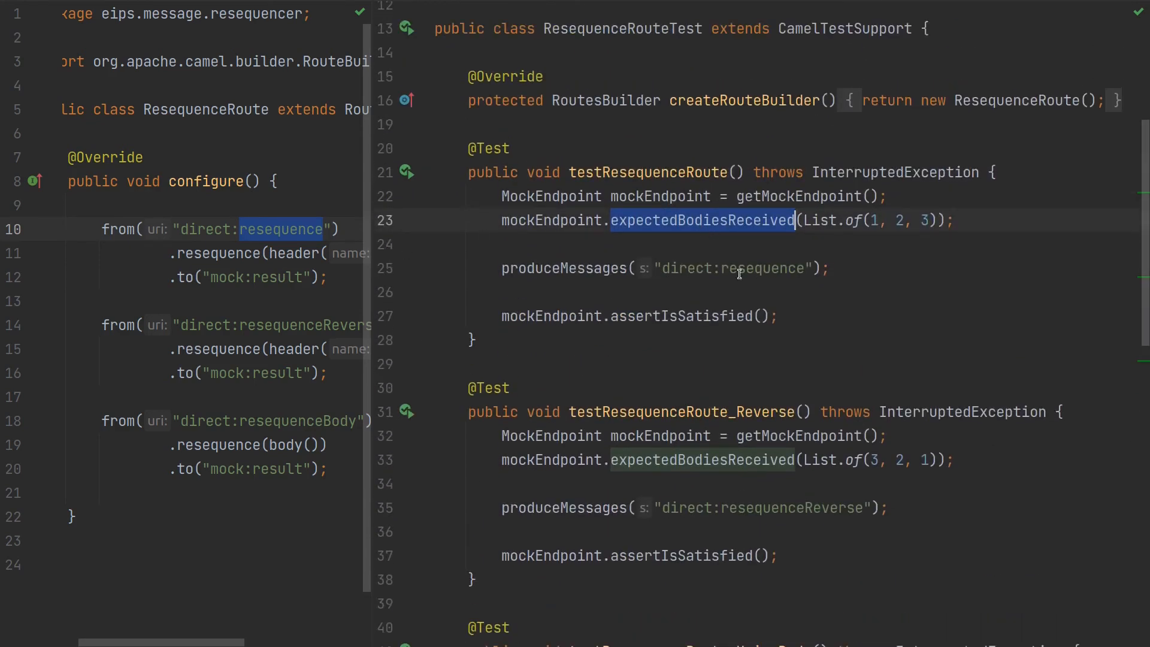
{"action": "scroll", "scroll_direction": "down", "scroll_amount": 3}
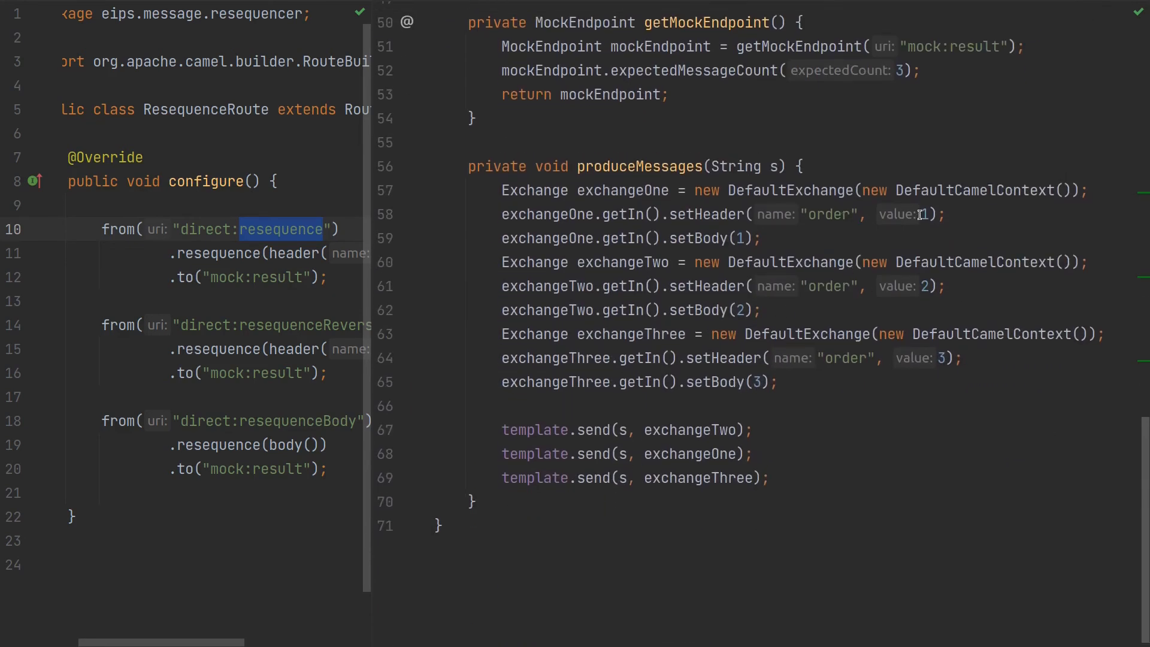
{"action": "scroll", "scroll_direction": "up", "scroll_amount": 3}
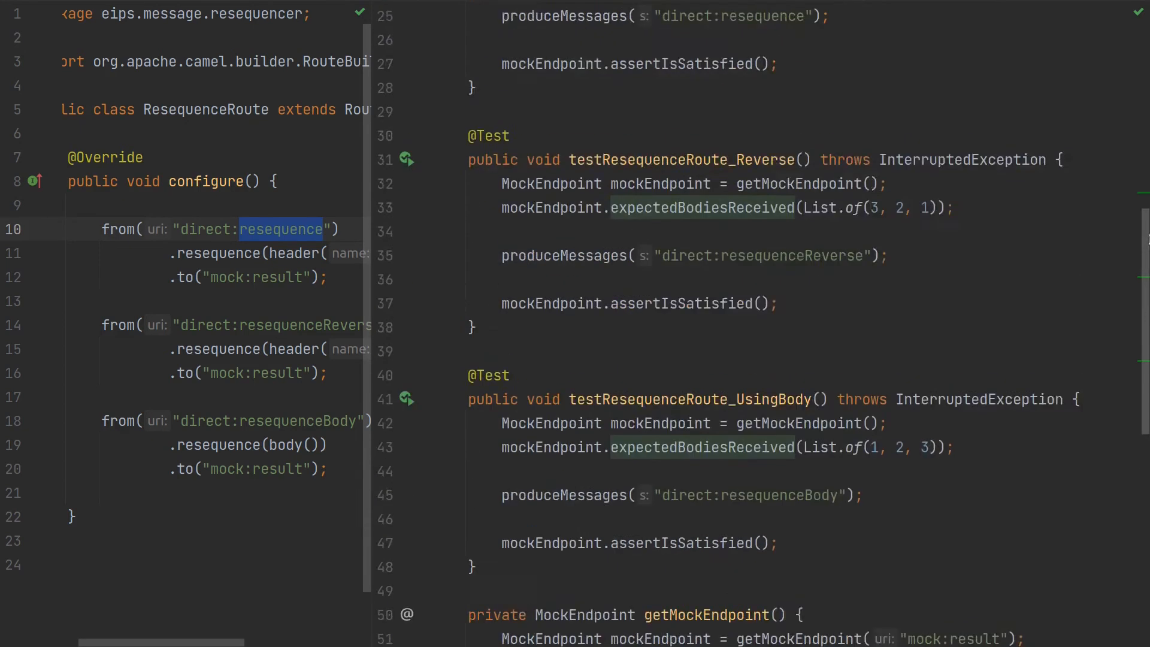
{"action": "scroll", "scroll_direction": "up", "scroll_amount": 3}
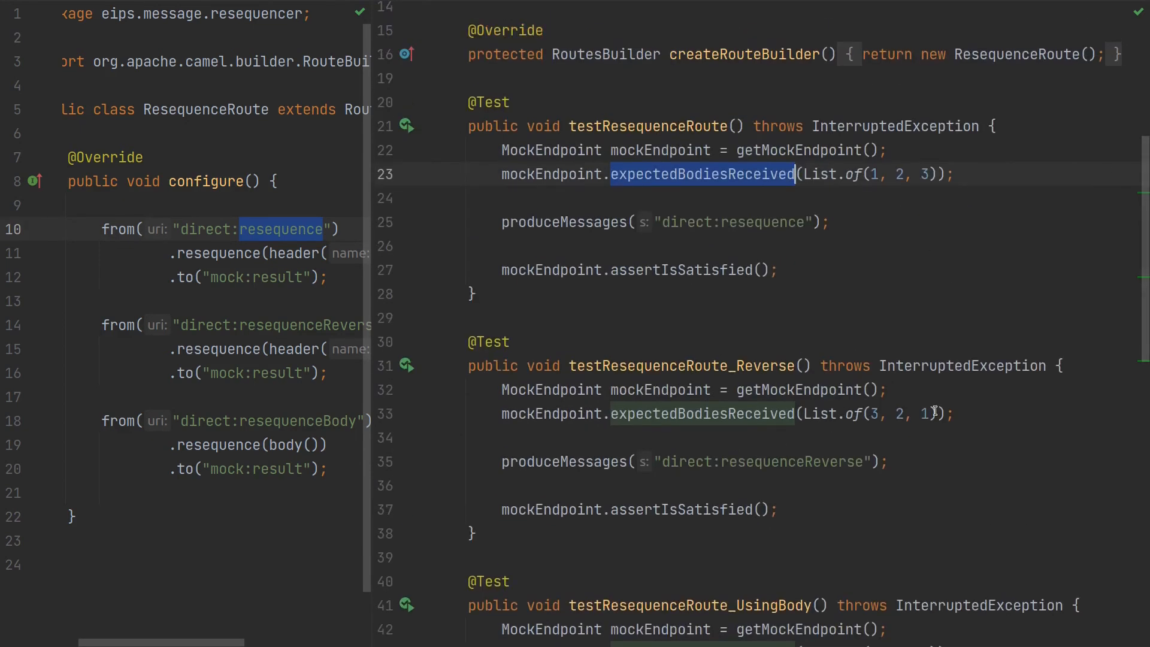
{"action": "left_click", "coordinate": [697, 413]}
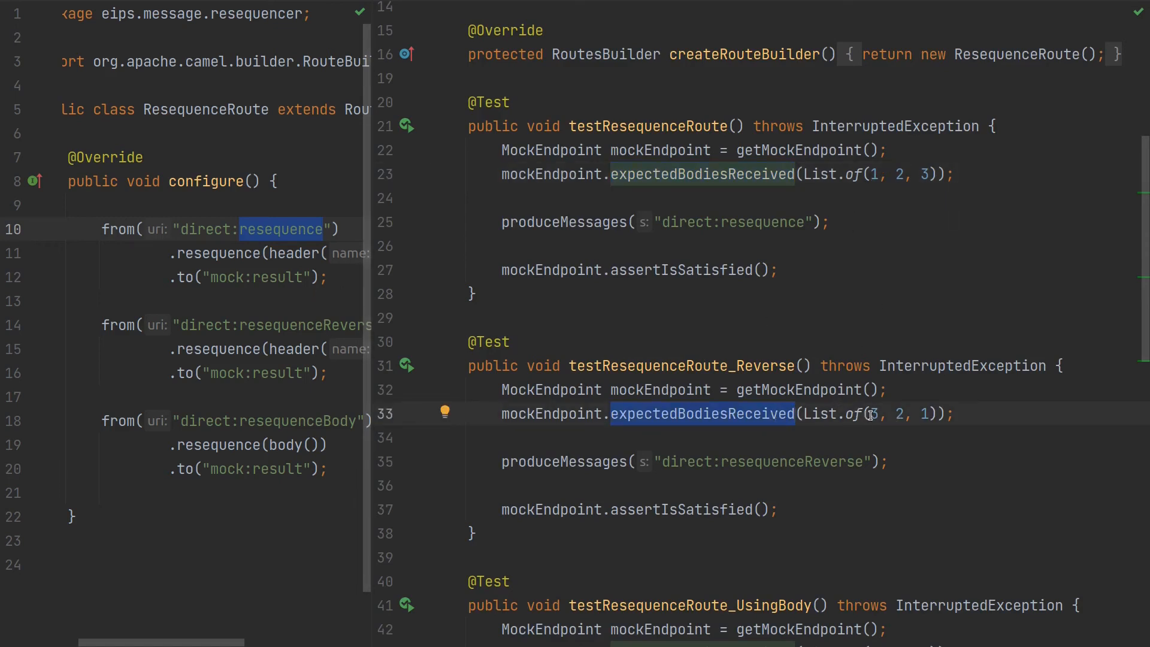
{"action": "scroll", "scroll_direction": "down", "scroll_amount": 3}
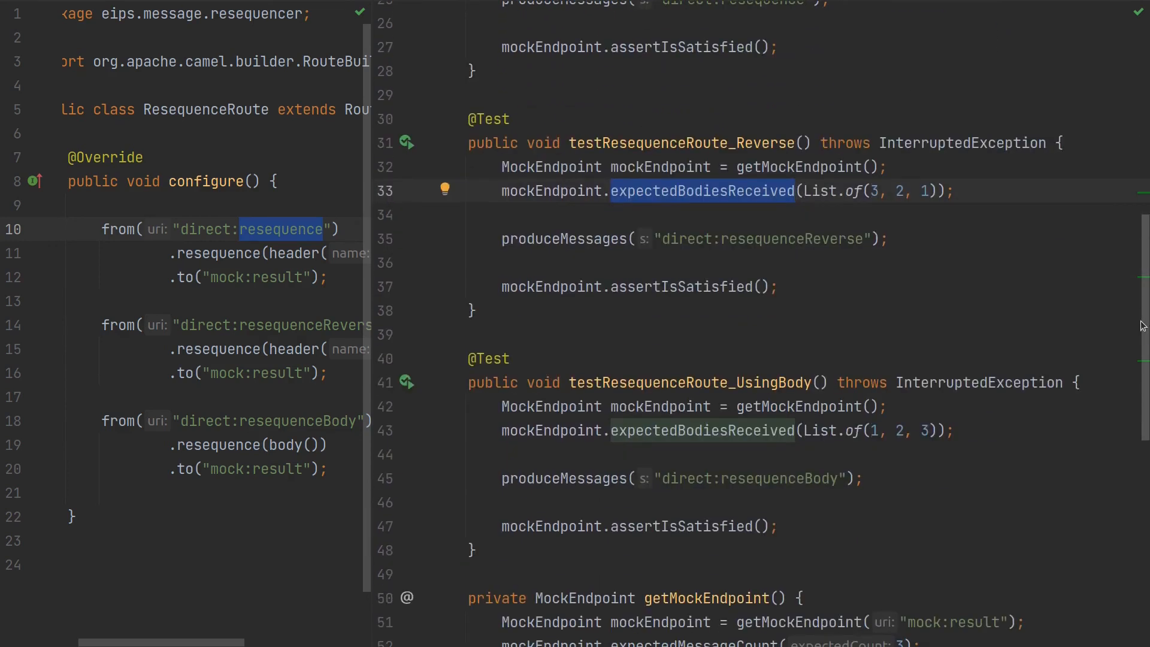
{"action": "double_click", "coordinate": [292, 348]}
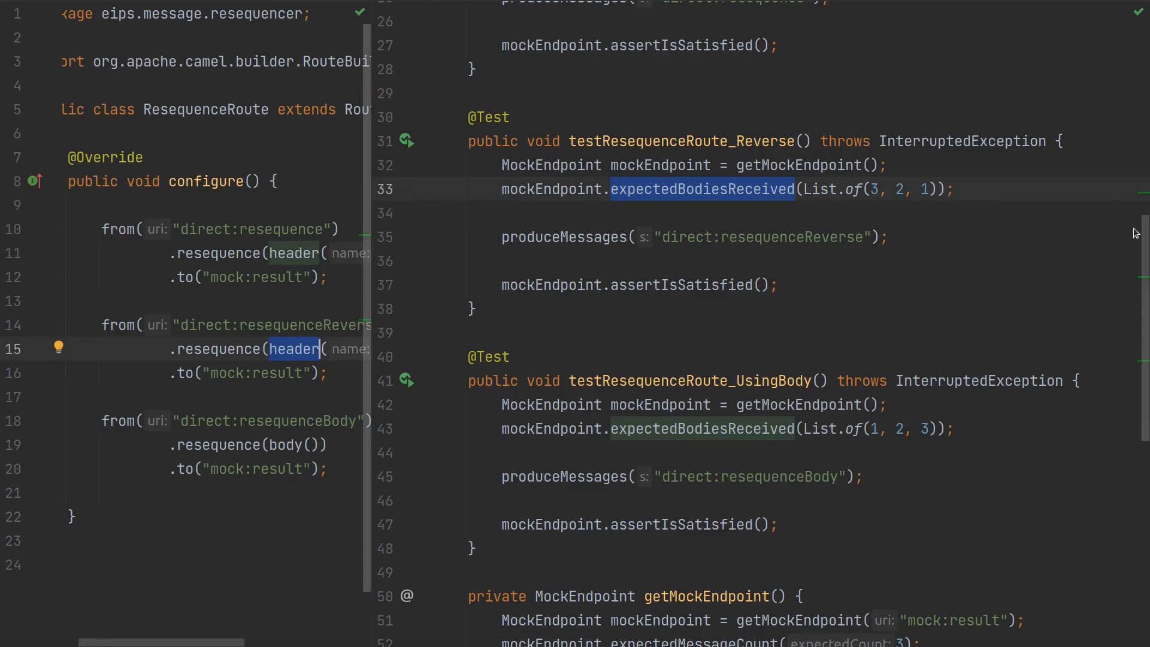
{"action": "scroll", "scroll_direction": "down", "scroll_amount": 3}
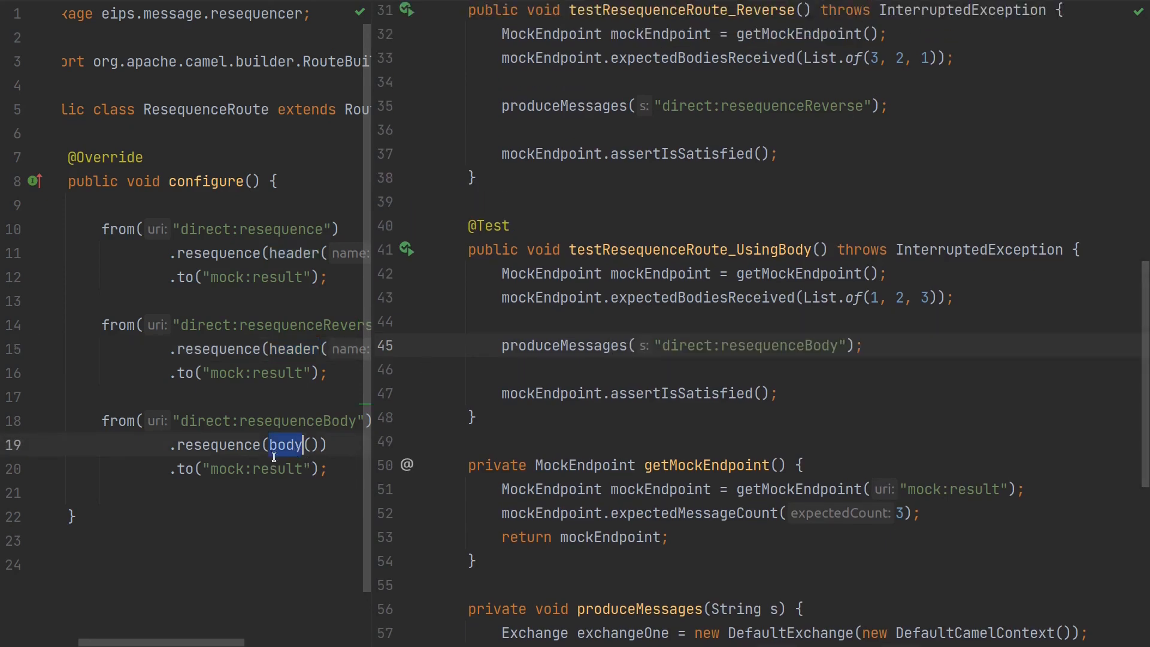
{"action": "left_click", "coordinate": [903, 297]}
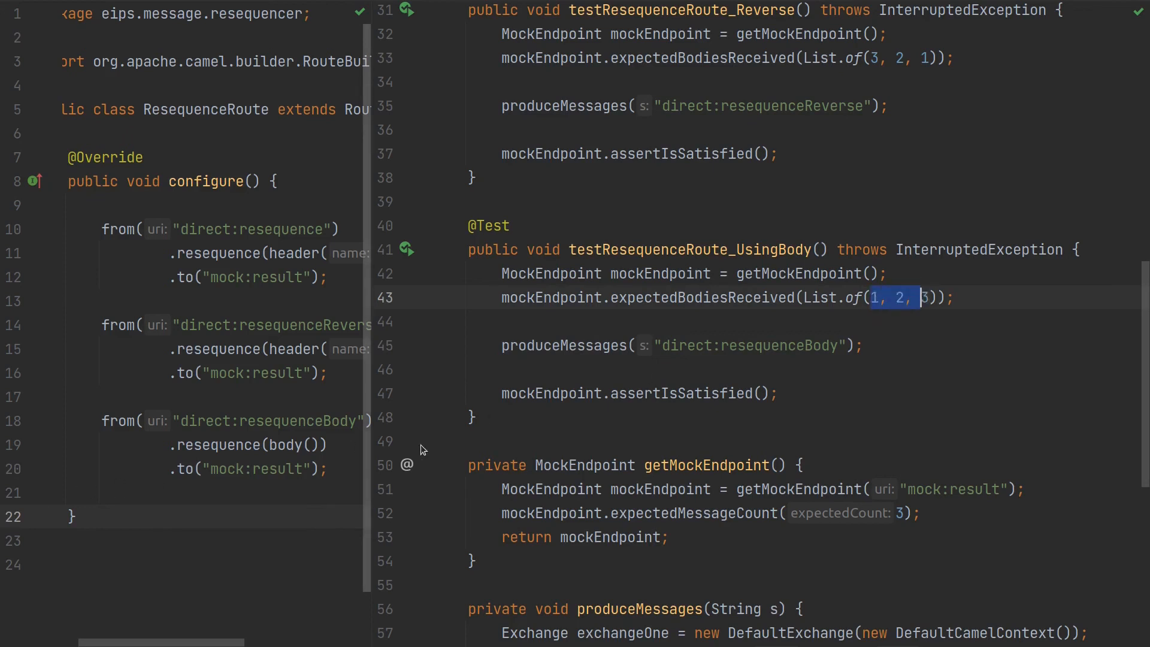
{"action": "mouse_move", "coordinate": [339, 455]}
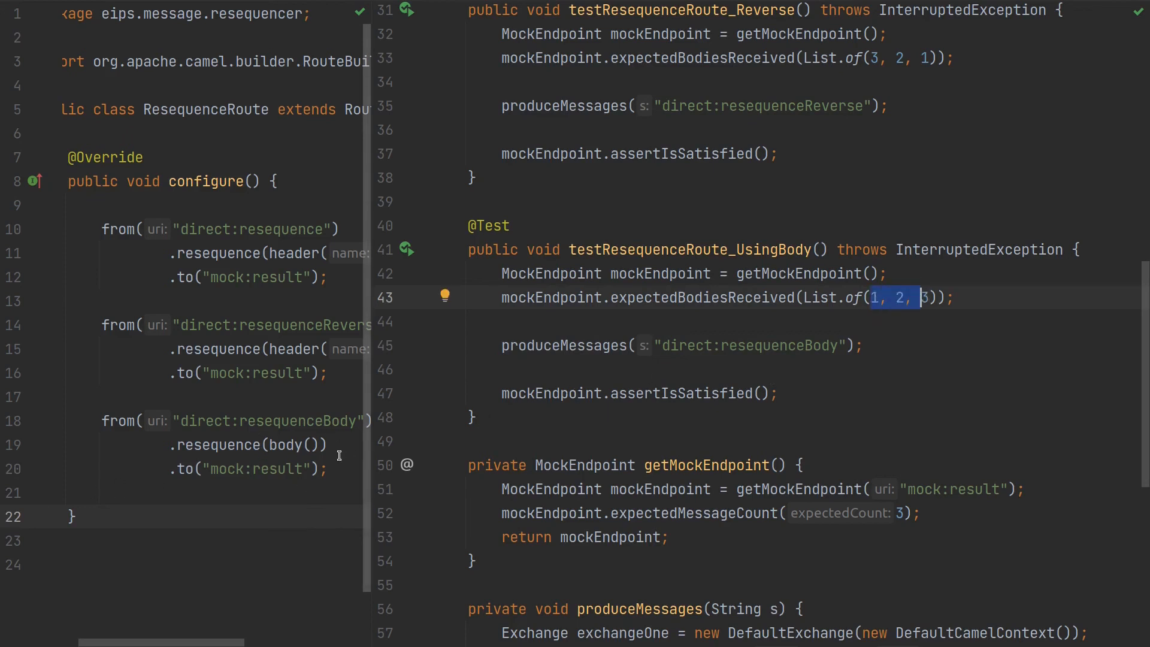
{"action": "type", "text": ".re"}
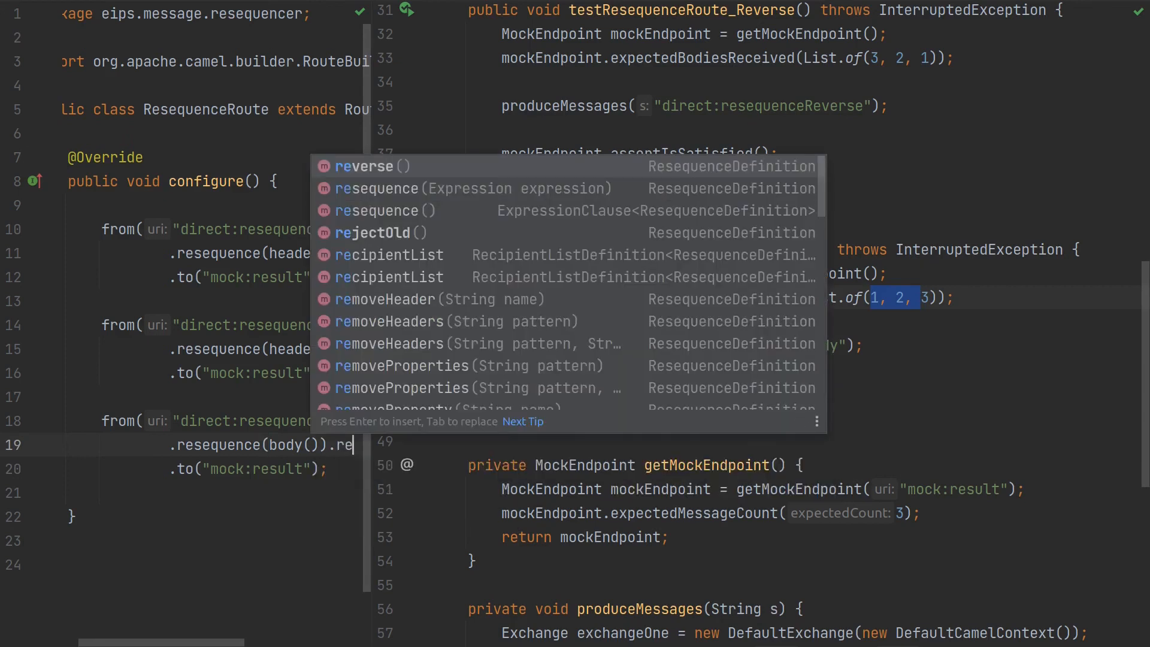
{"action": "key", "text": "Escape"}
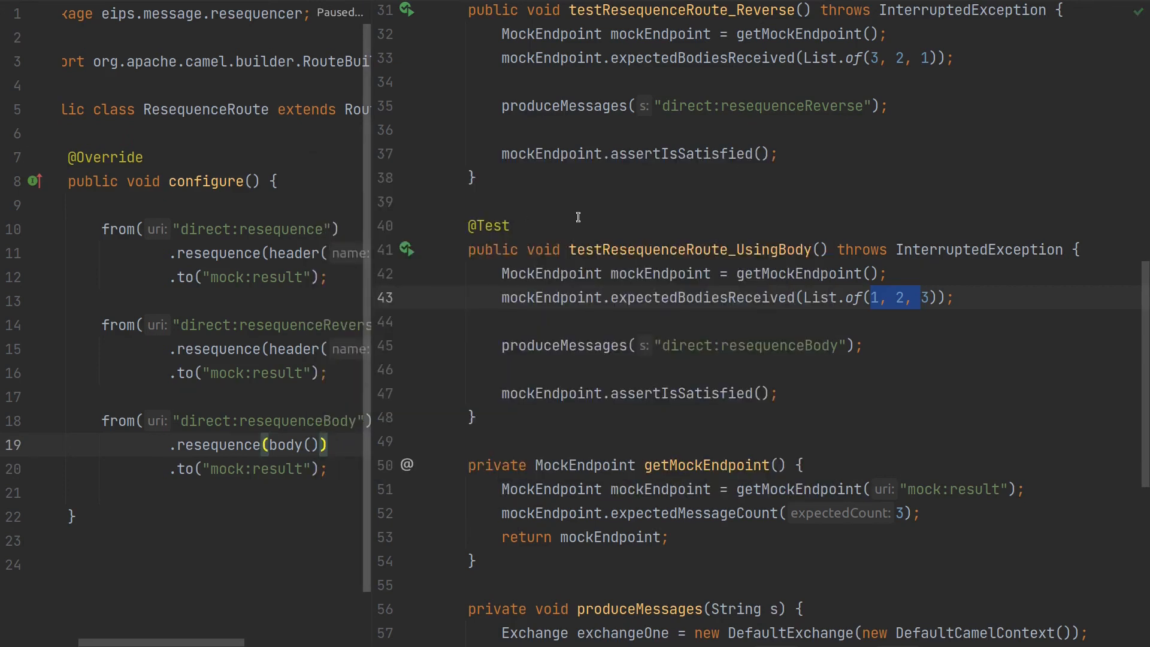